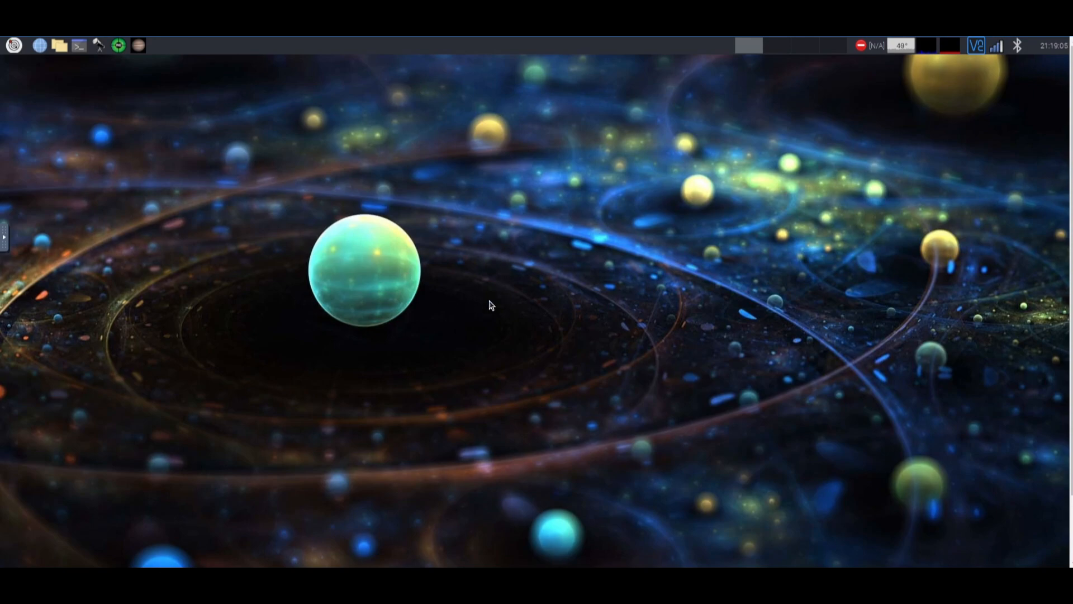
mouse_move(331, 154)
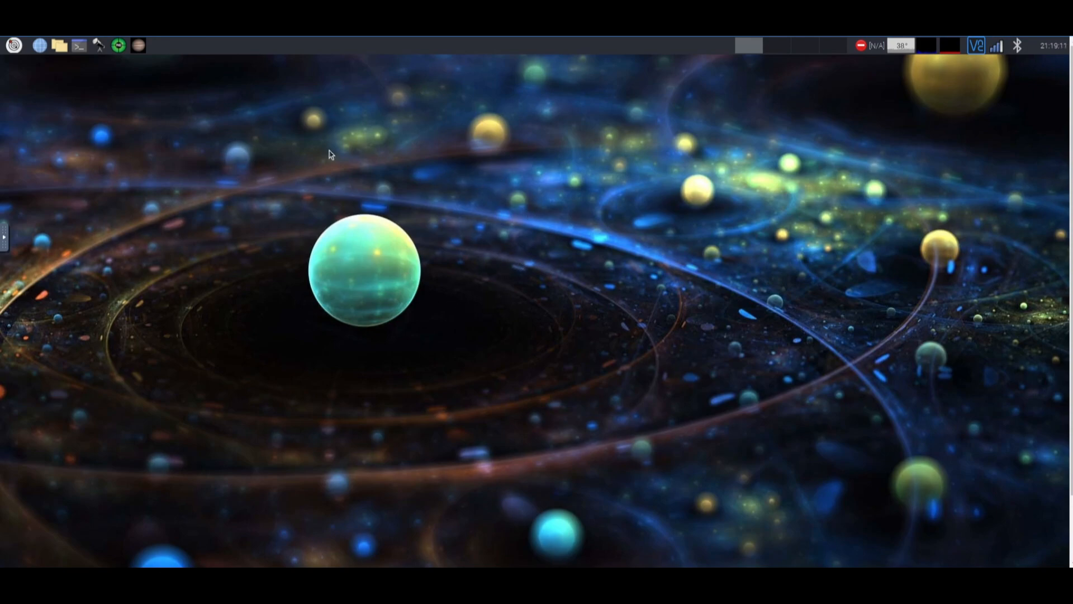
mouse_move(627, 239)
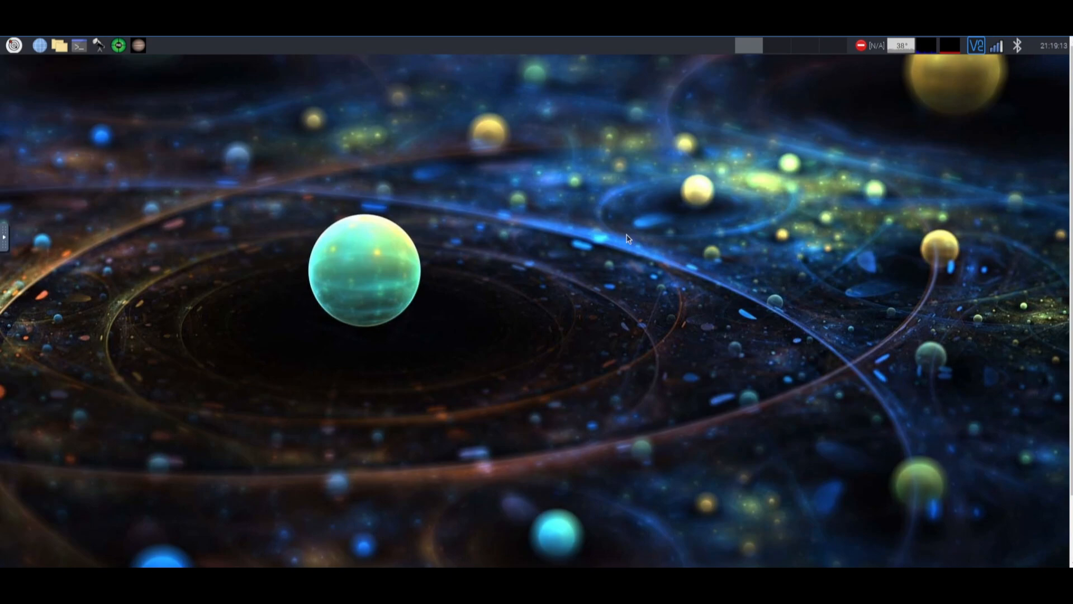
mouse_move(319, 246)
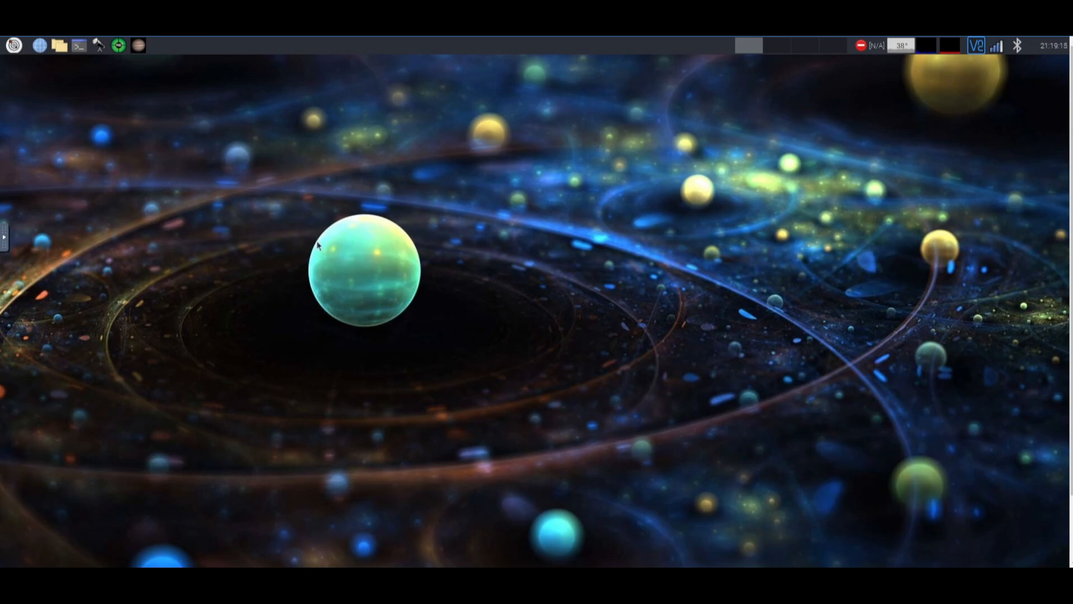
mouse_move(98, 53)
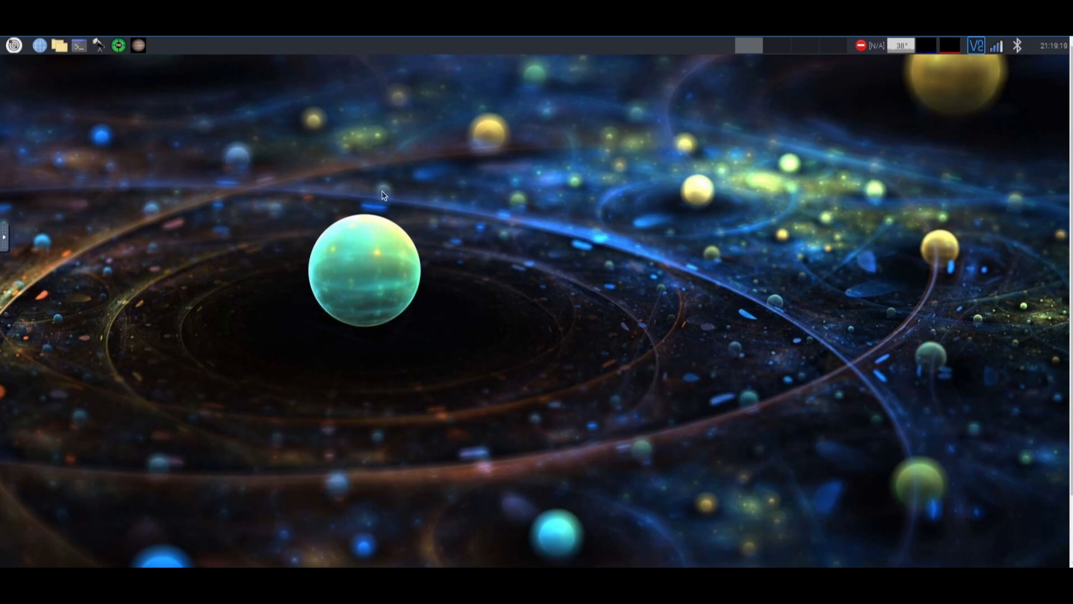
mouse_move(445, 252)
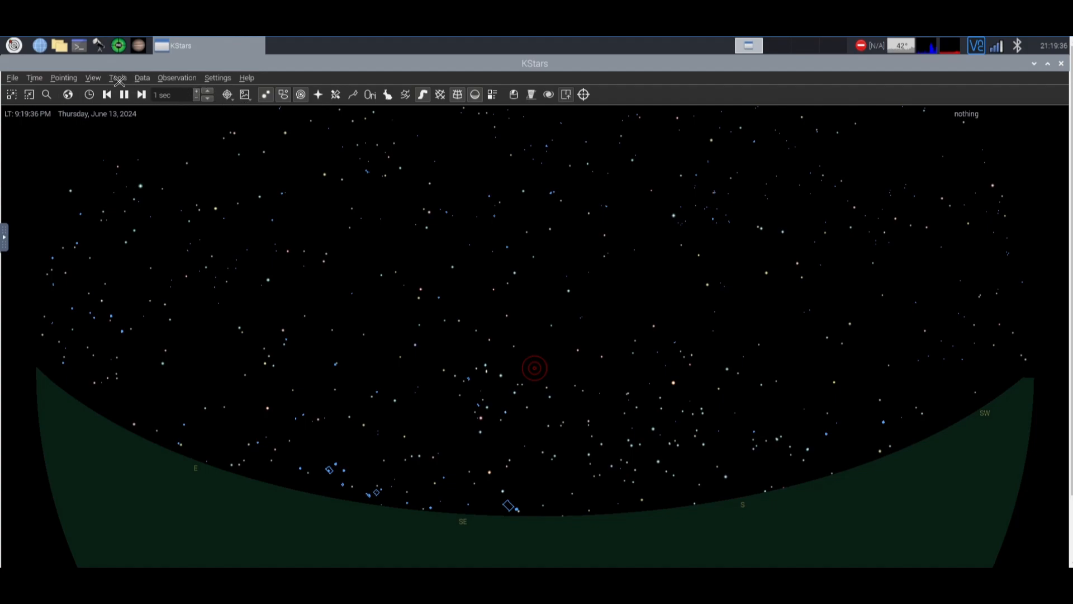
- Launch the Ekos observatory control from the Tools menu
click(118, 77)
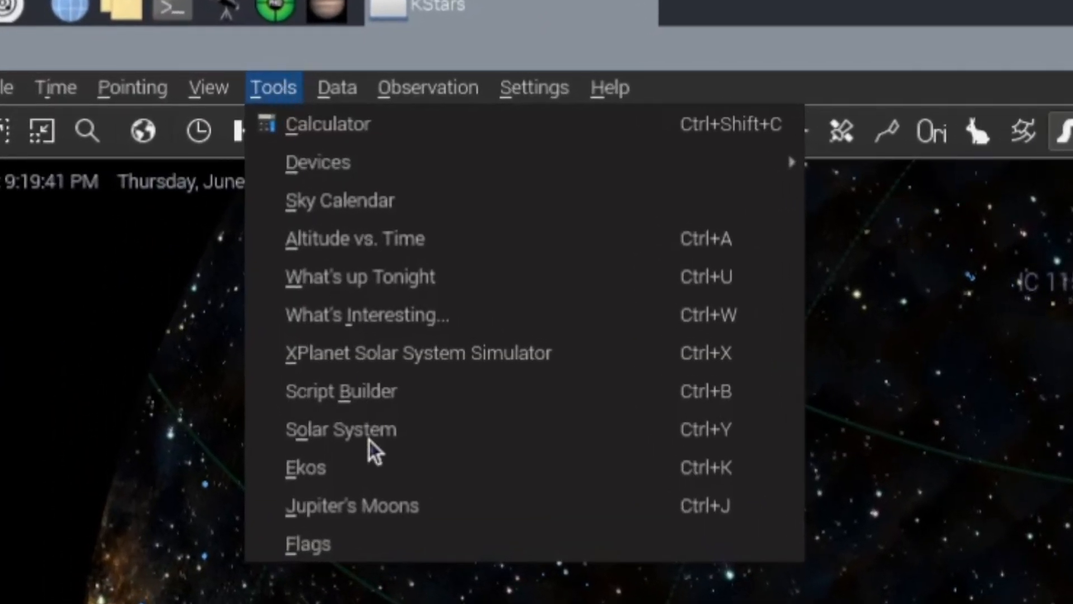
mouse_move(373, 476)
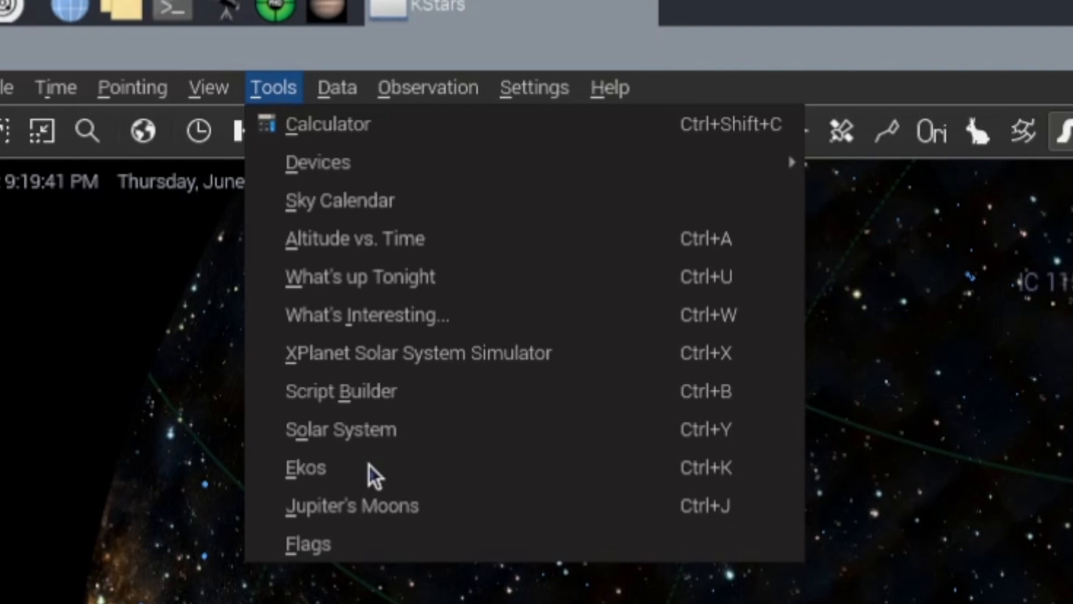
click(305, 468)
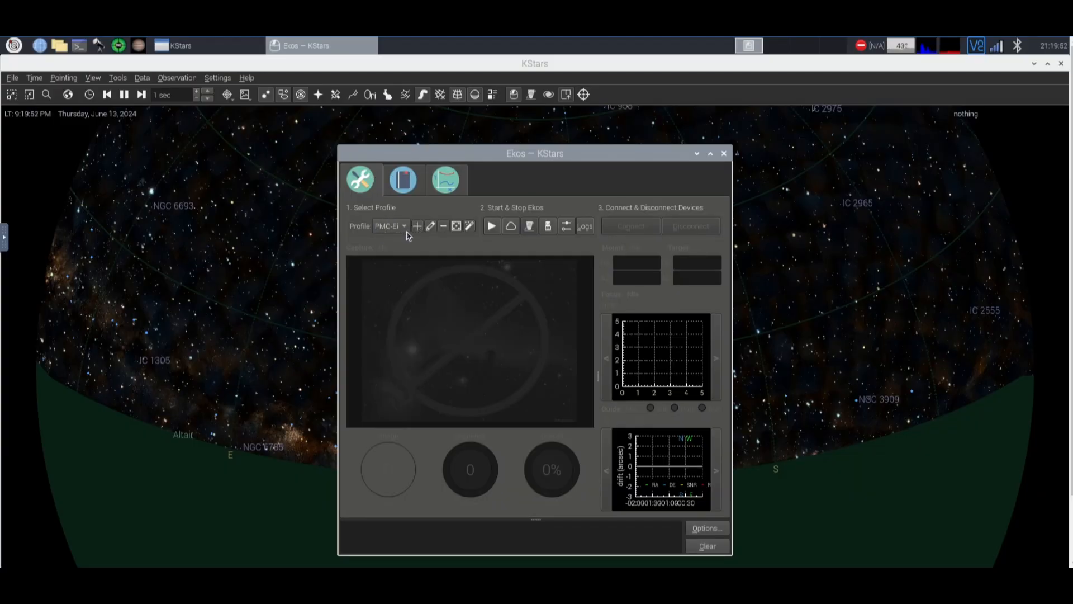
- Create a new equipment profile with the ES iEXOS100 PMC-Eight as its mount
click(417, 225)
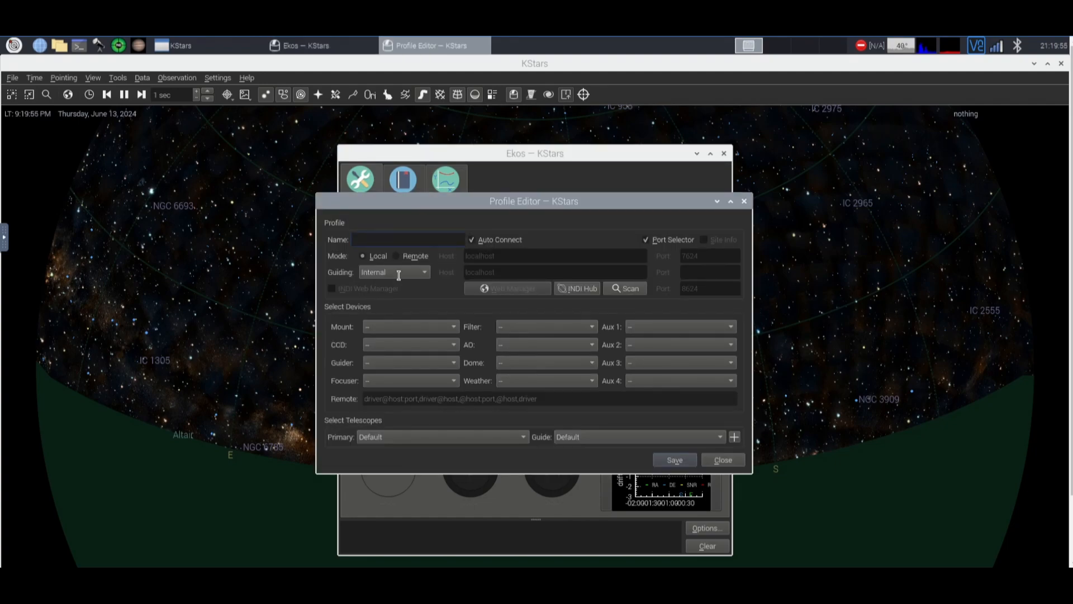
click(394, 272)
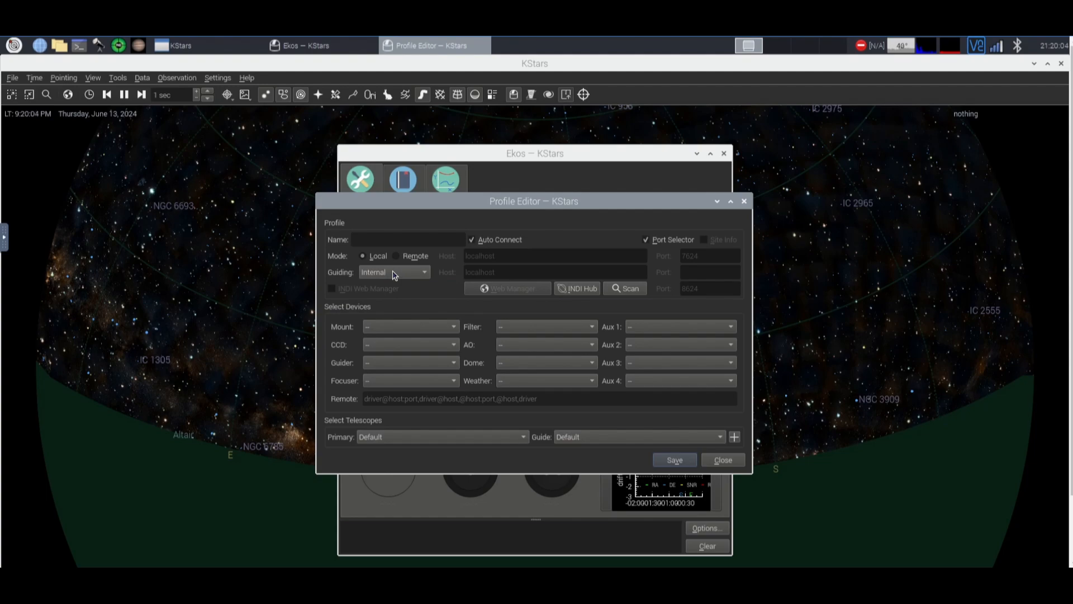
click(410, 326)
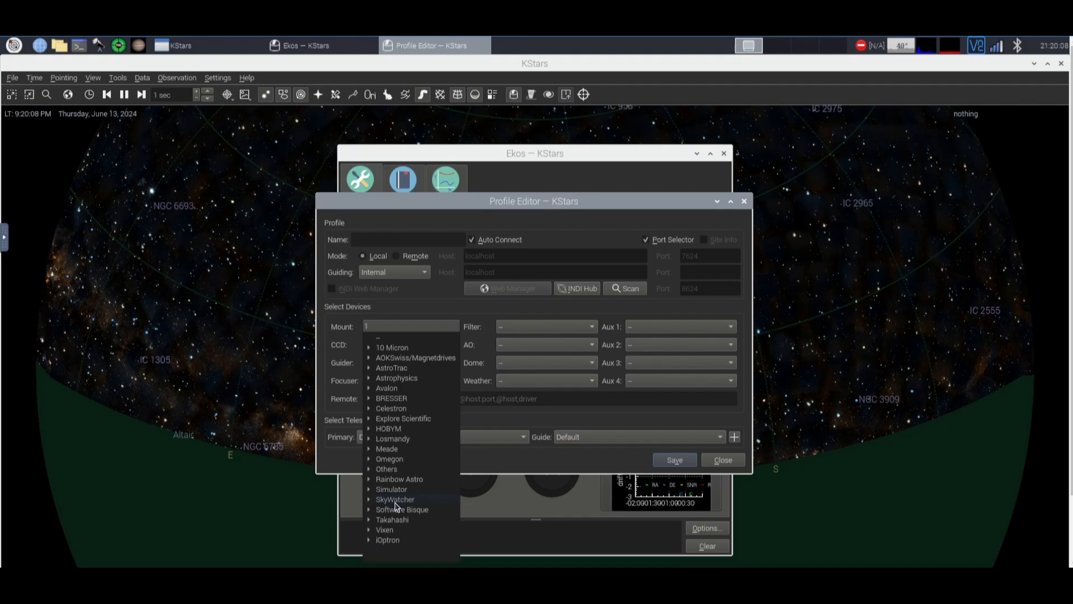
mouse_move(391, 488)
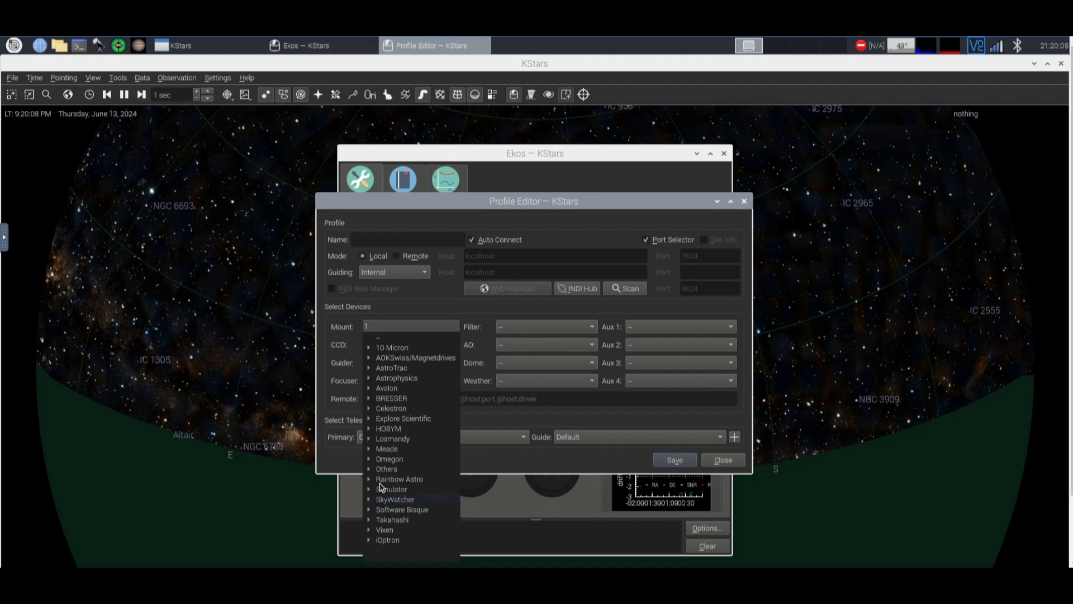
click(395, 498)
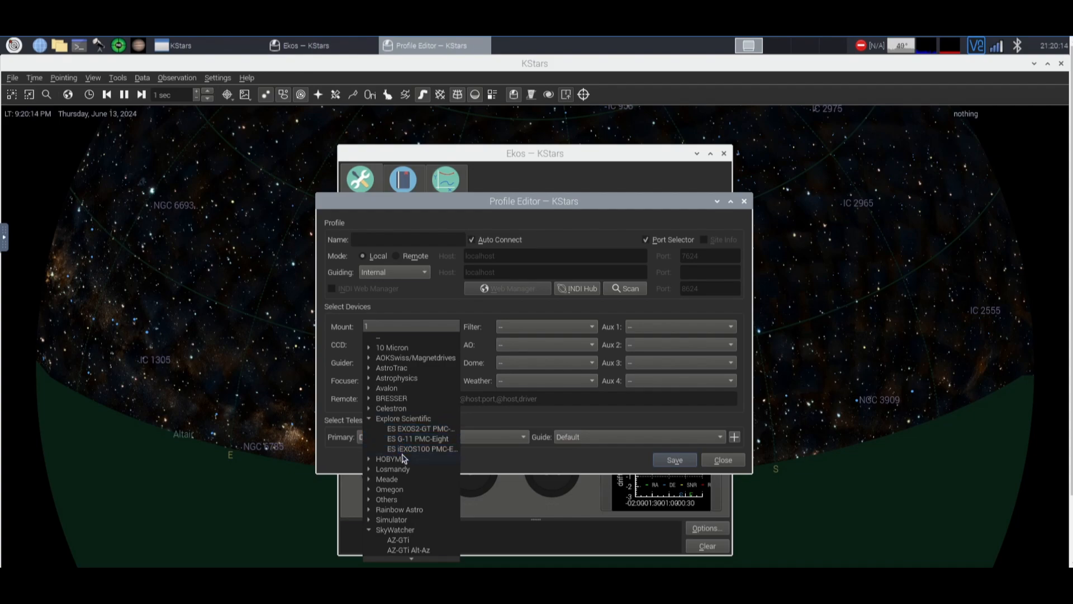
mouse_move(419, 448)
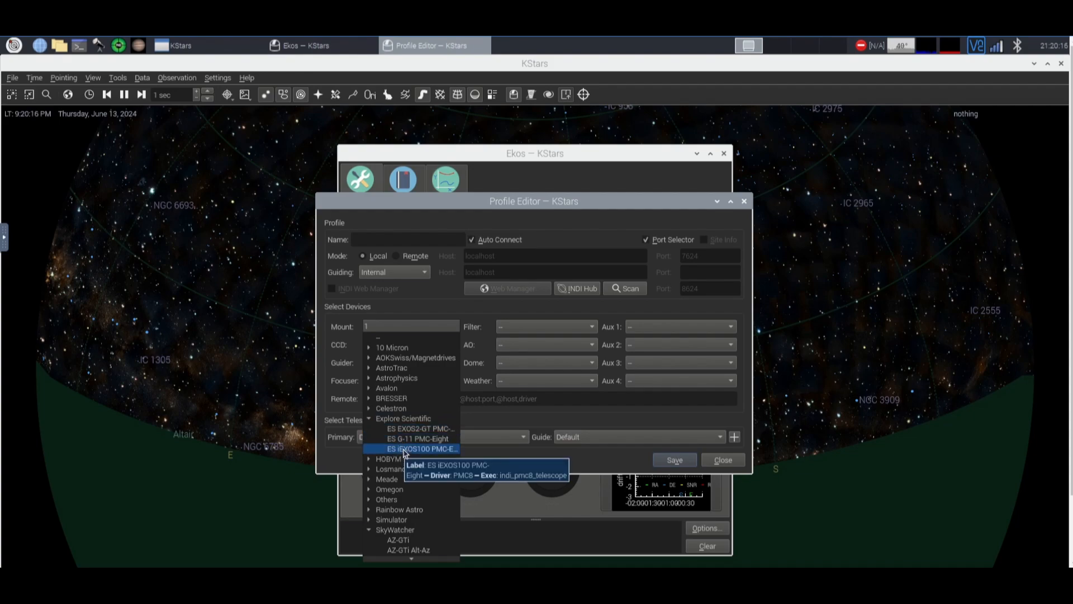
click(418, 449)
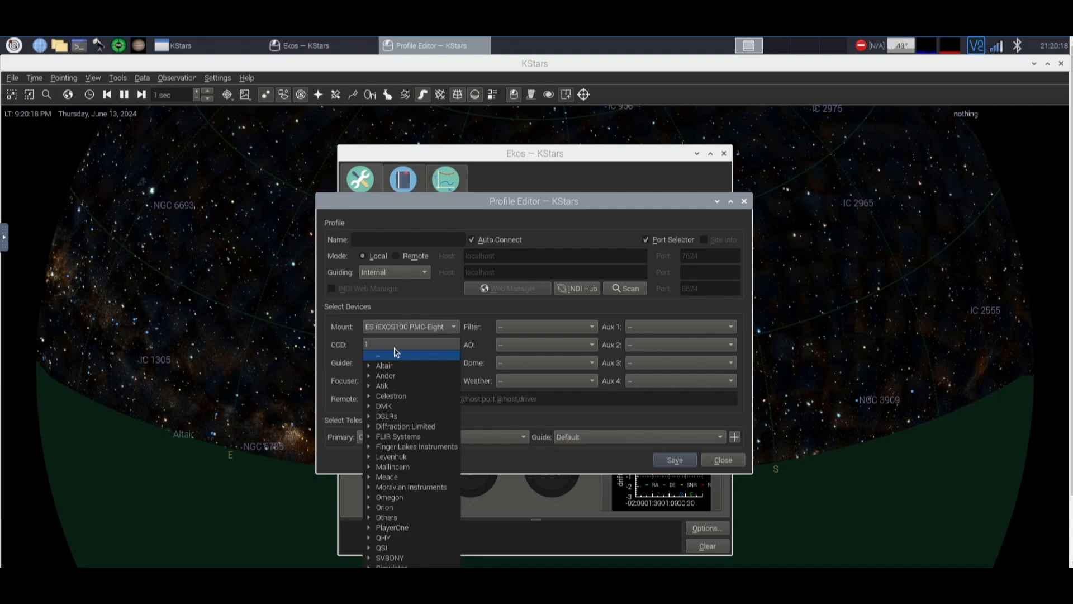
- Choose the Nikon DSLR as the profile's camera
click(385, 416)
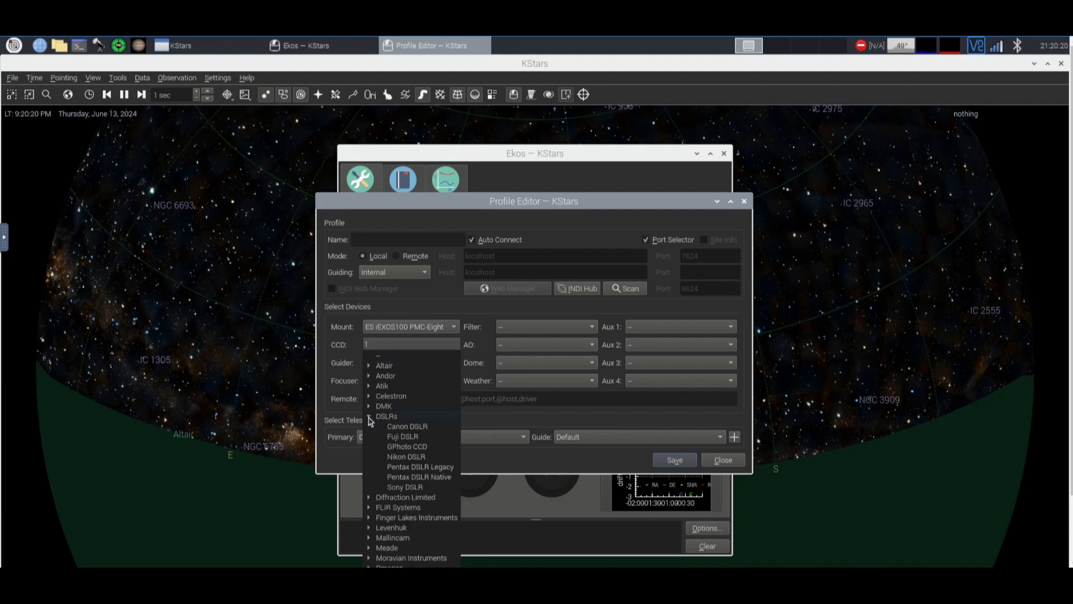
click(406, 456)
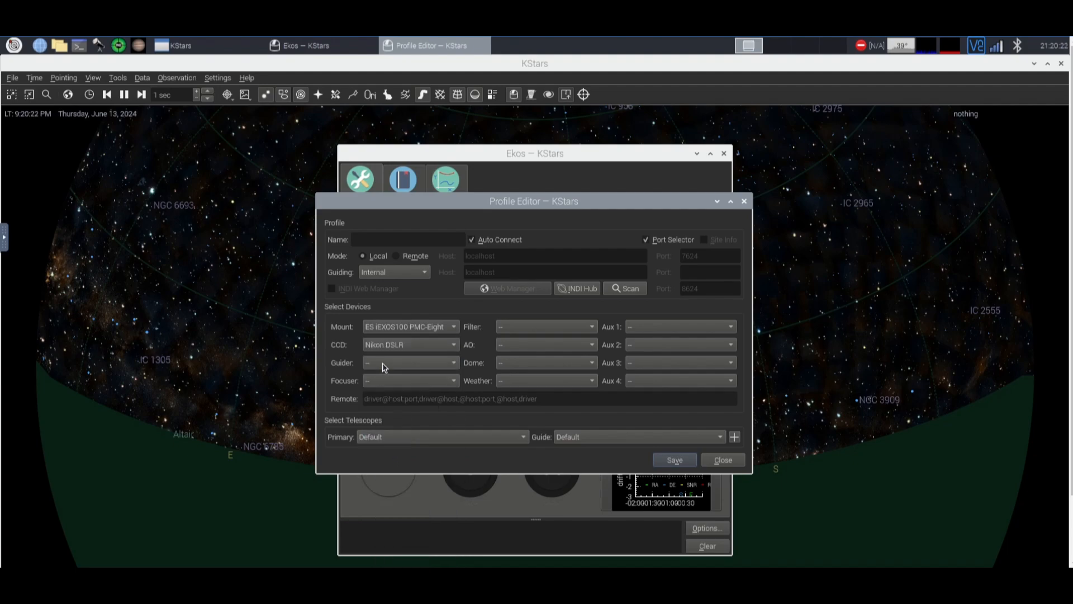
click(407, 362)
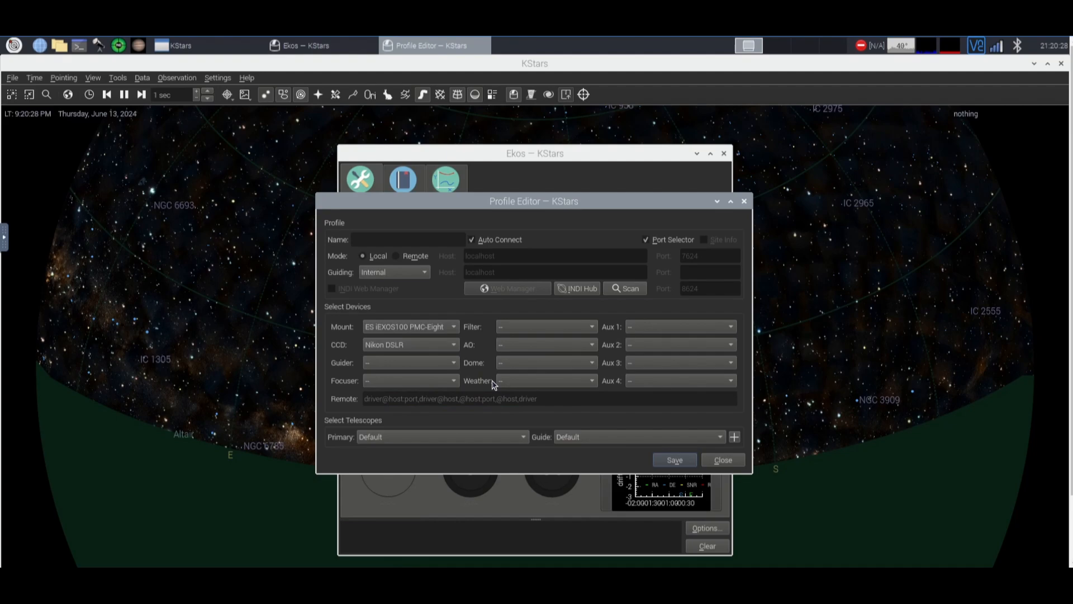
mouse_move(703, 246)
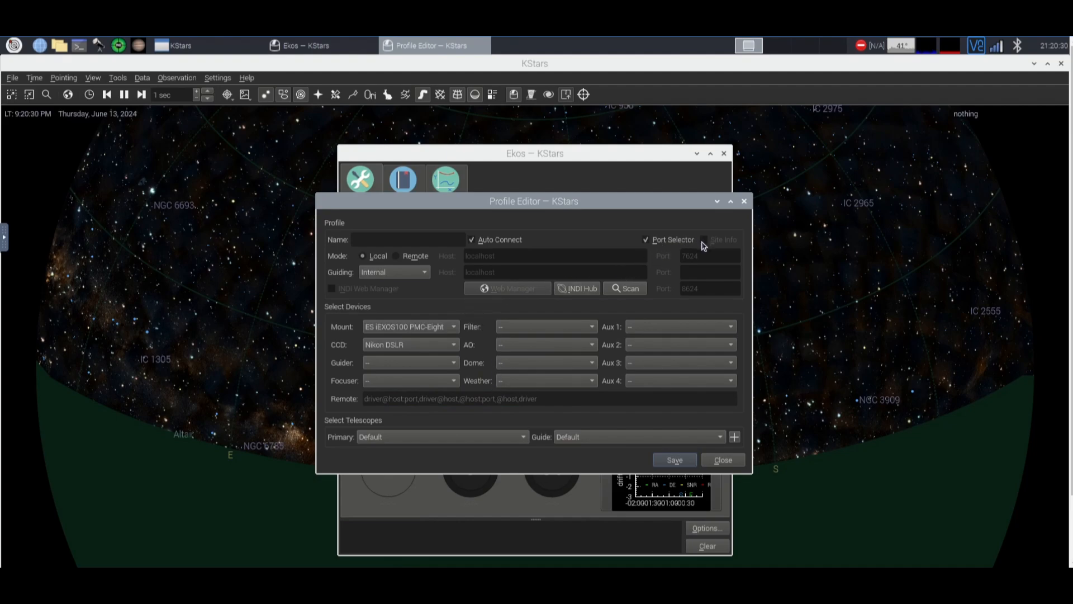
mouse_move(674, 239)
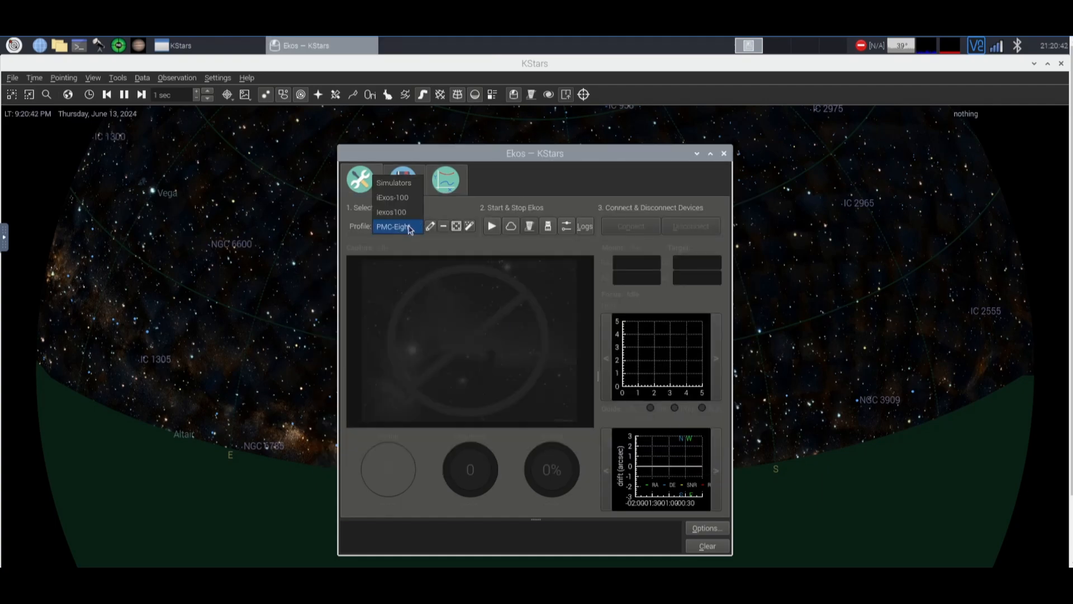
- Start Ekos with the PMC-Eight equipment profile selected
click(397, 227)
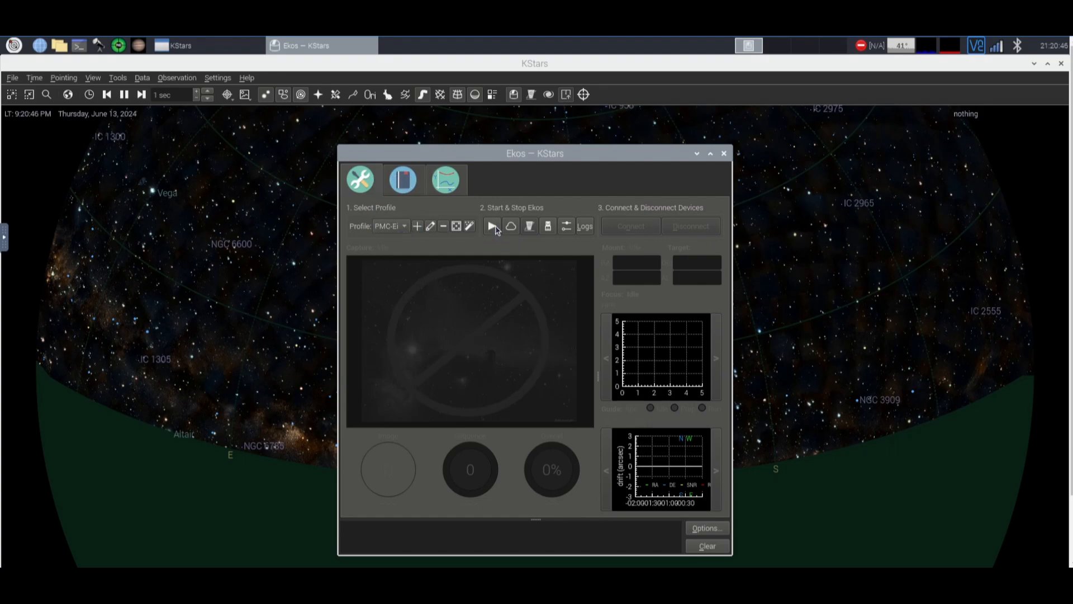
click(491, 226)
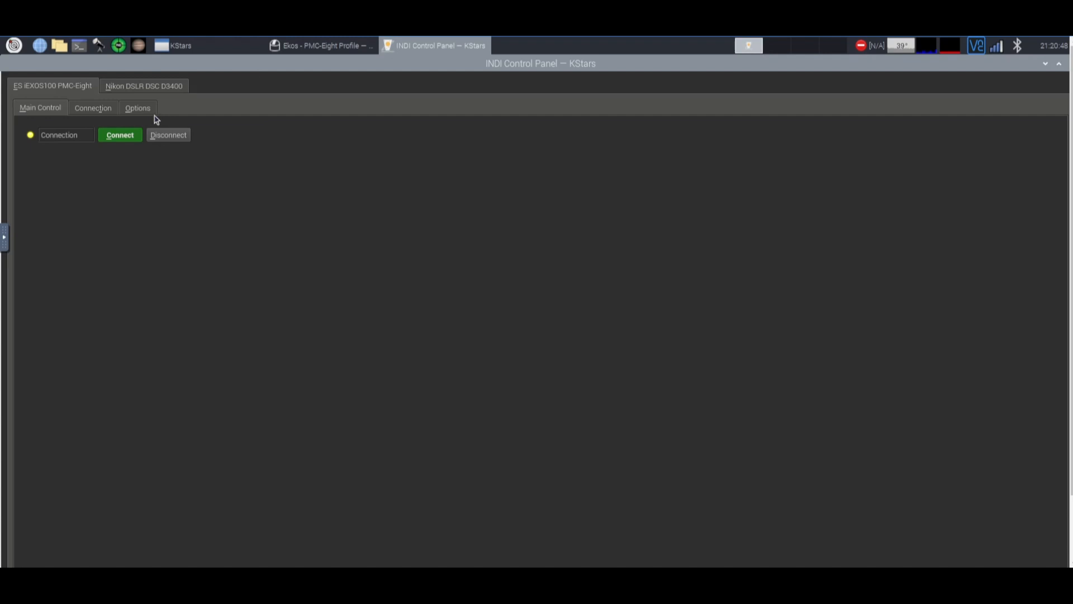
mouse_move(468, 197)
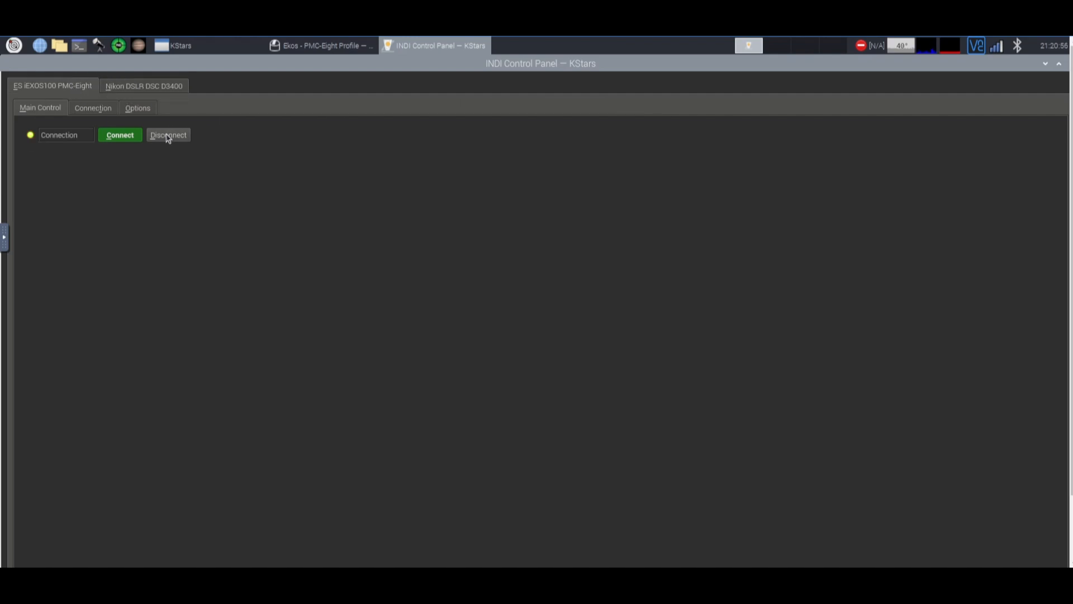
- Connect to the PMC-Eight mount from its Main Control panel
click(120, 135)
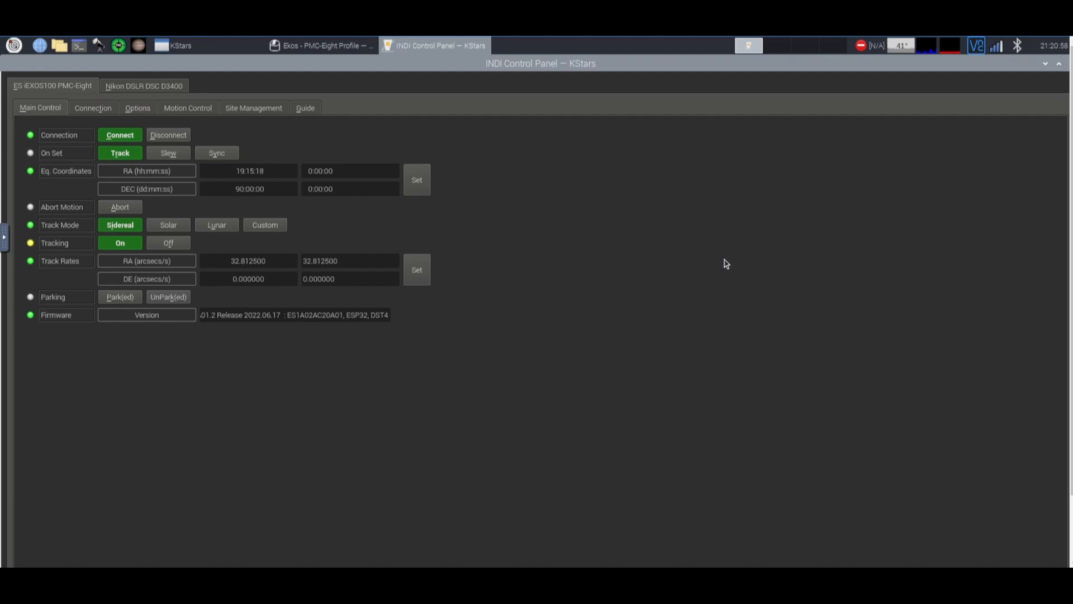
mouse_move(187, 254)
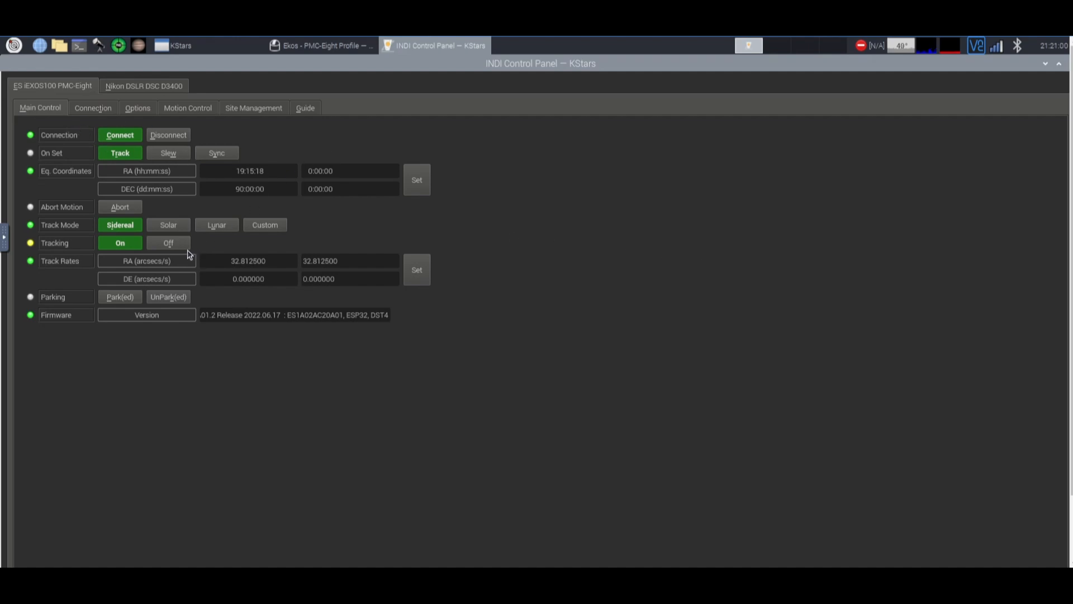
mouse_move(887, 67)
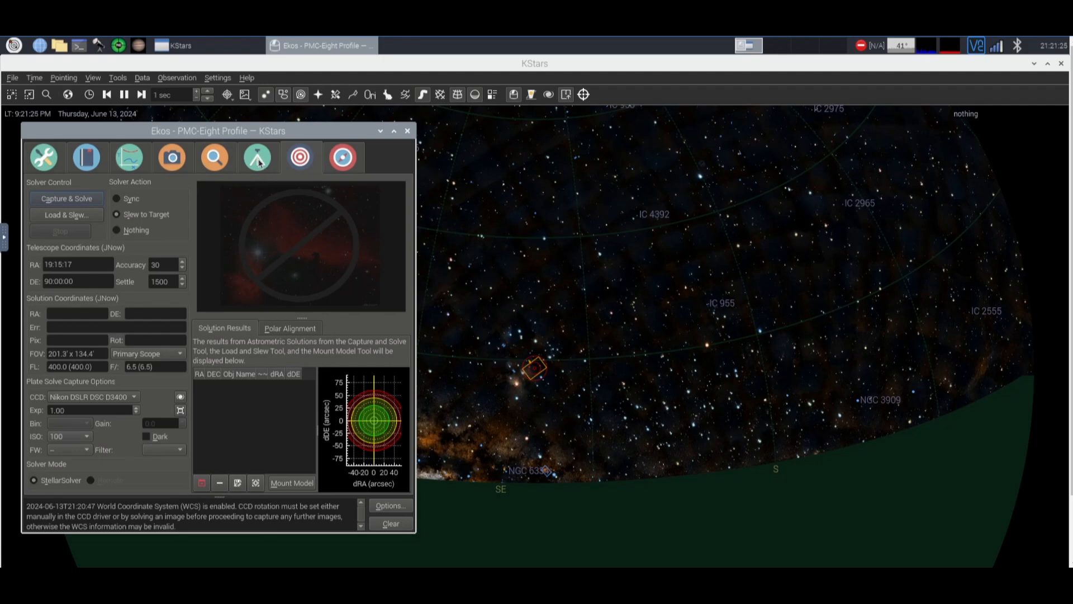
- Show the Ekos mount controls beside the sky map
click(256, 157)
text(vega)
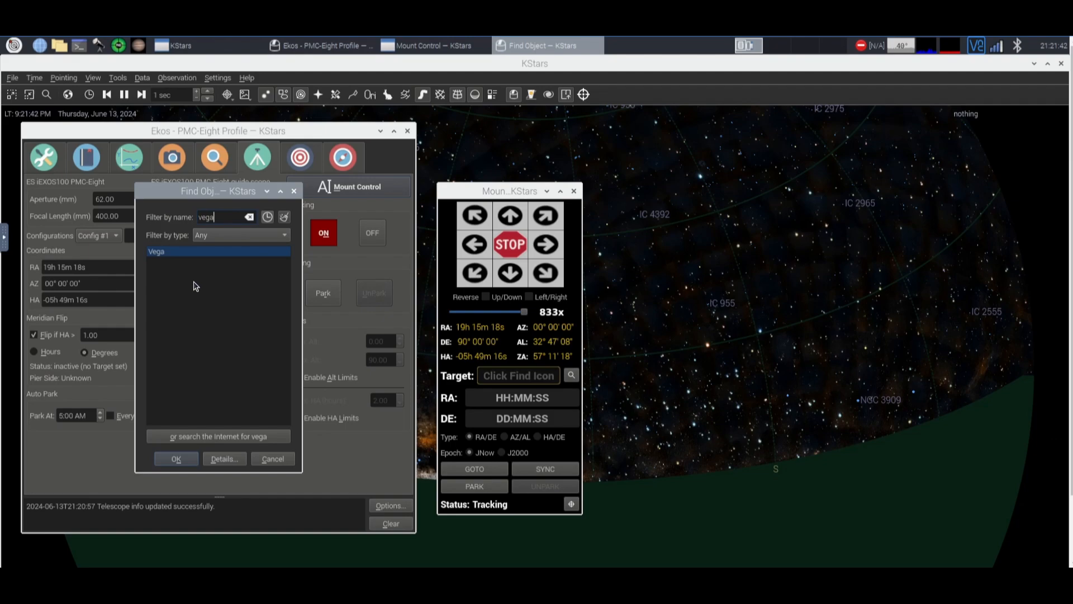
- Slew the mount to Vega as its GOTO target
click(176, 458)
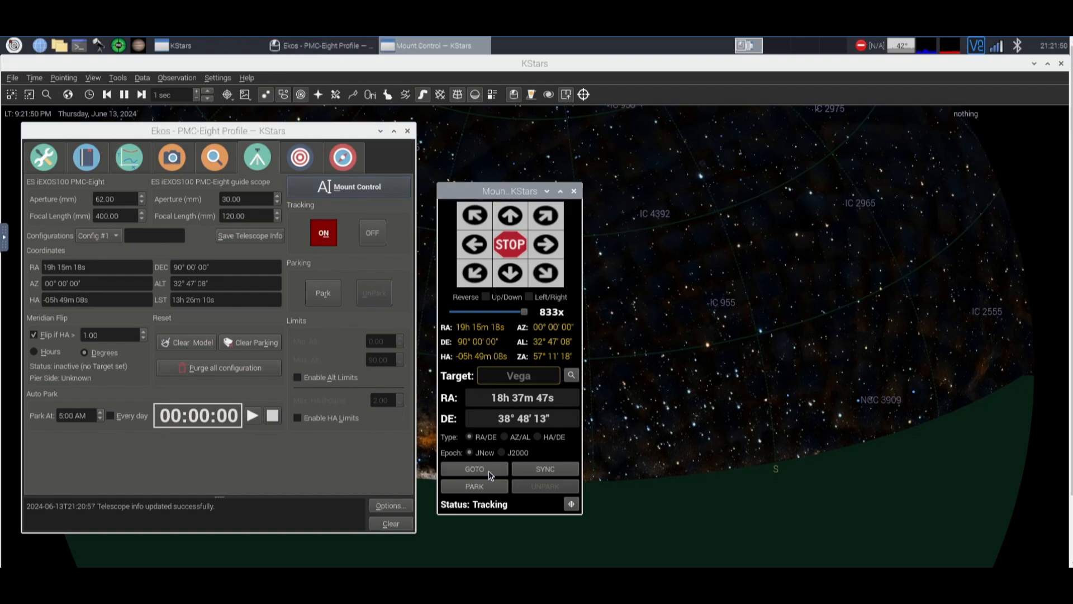
click(371, 232)
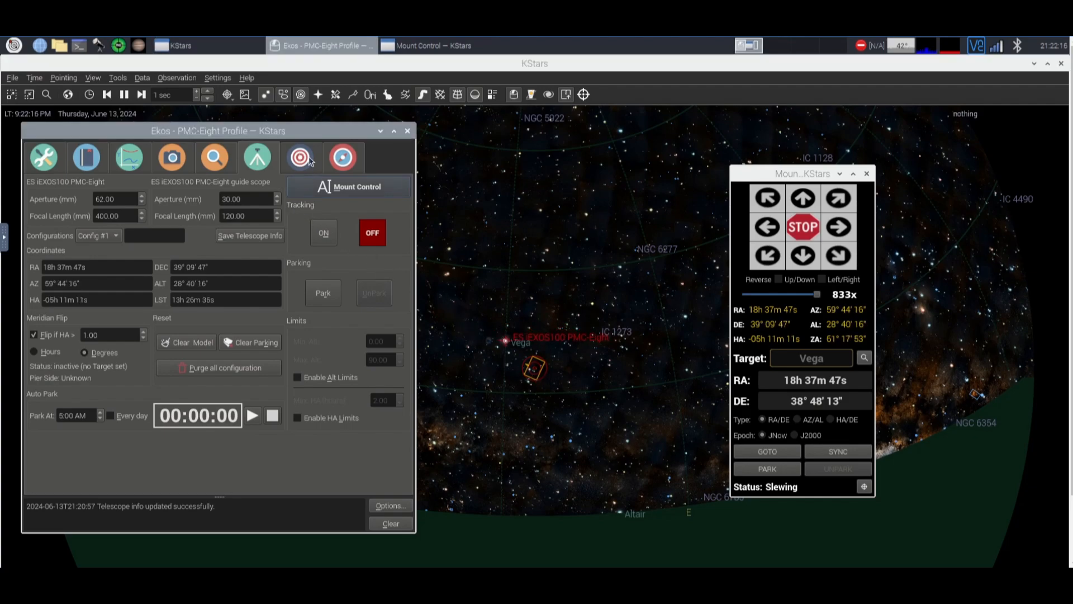
- Capture and plate-solve a 10-second, ISO 800 exposure of Vega in the Align module
click(299, 158)
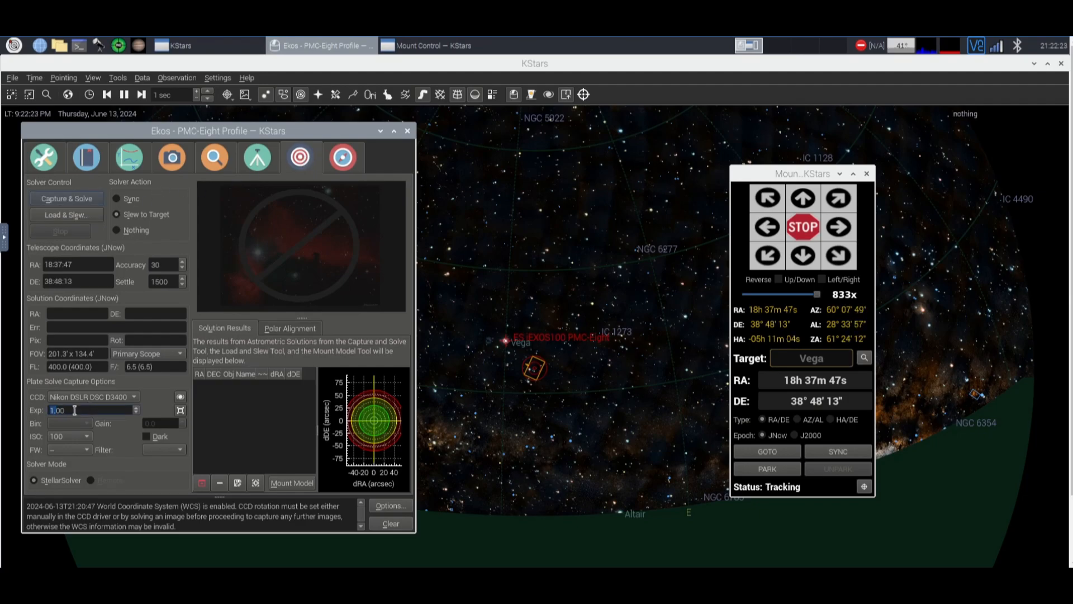
text(10)
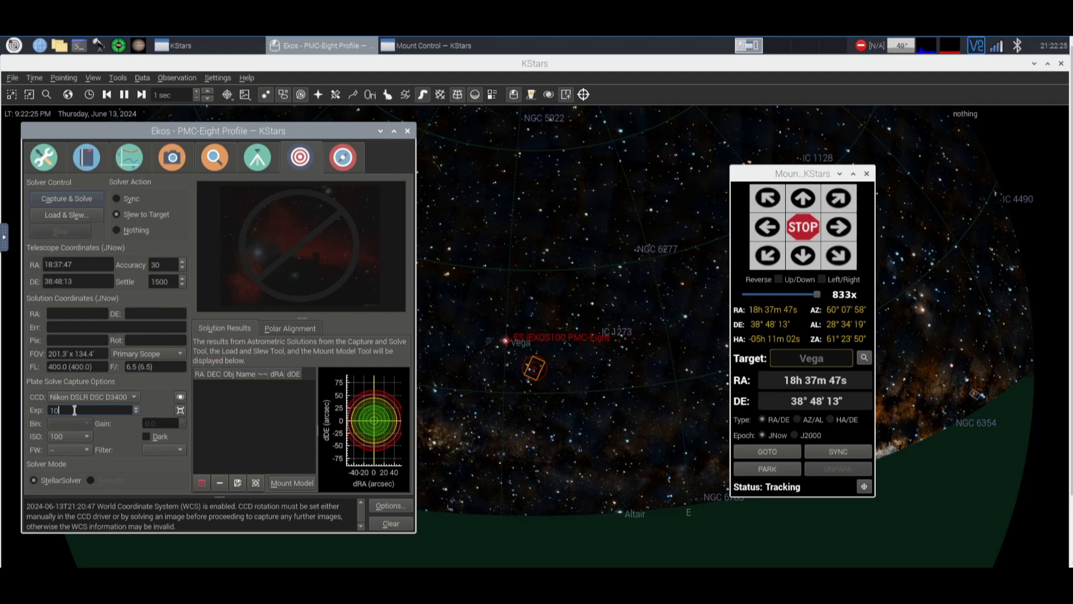
click(68, 436)
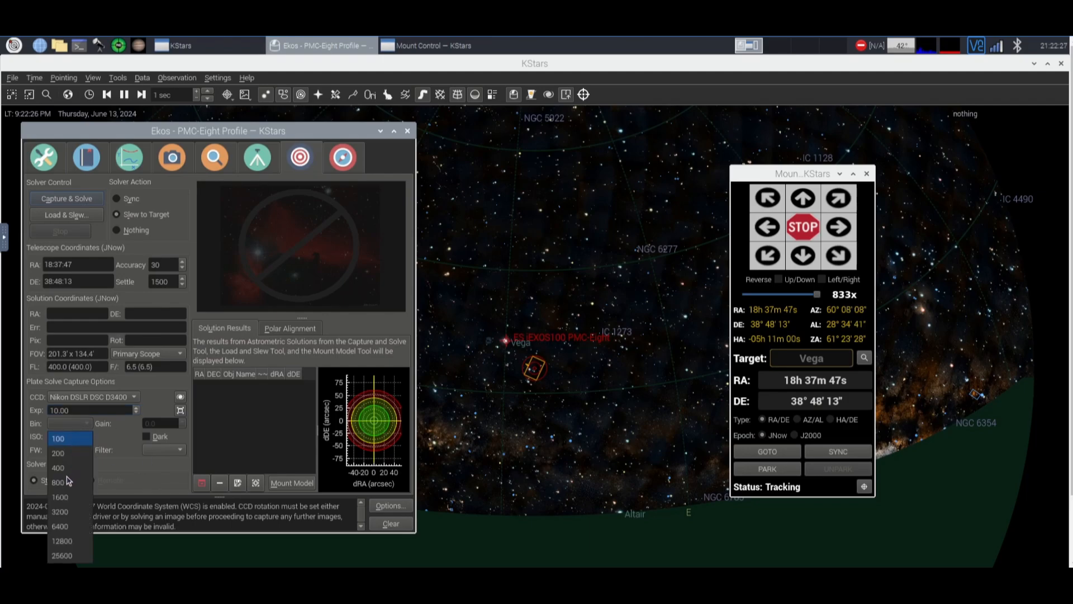
click(58, 481)
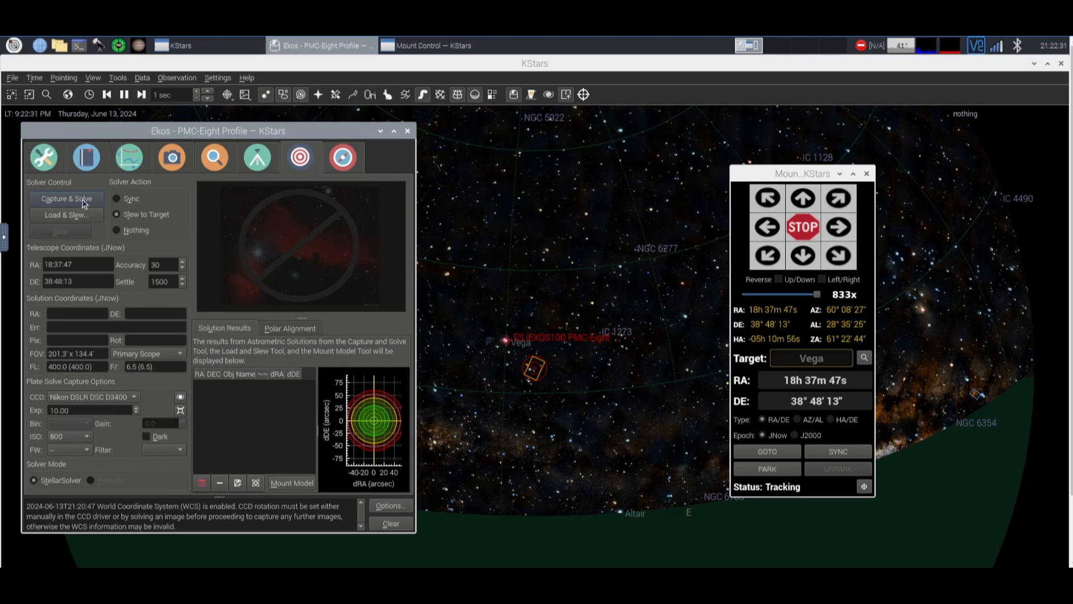
click(66, 199)
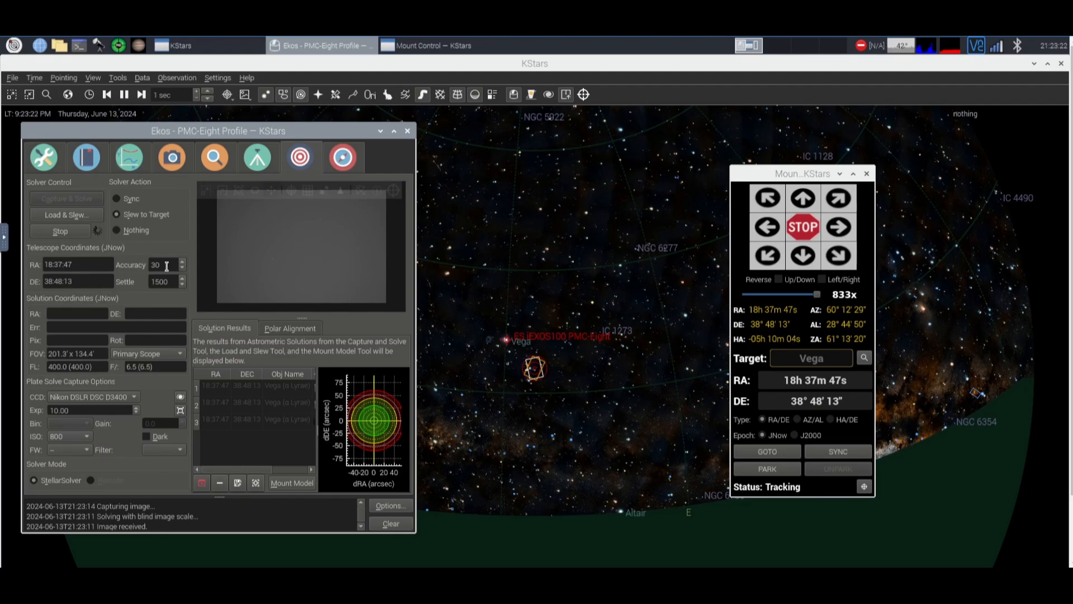
mouse_move(164, 265)
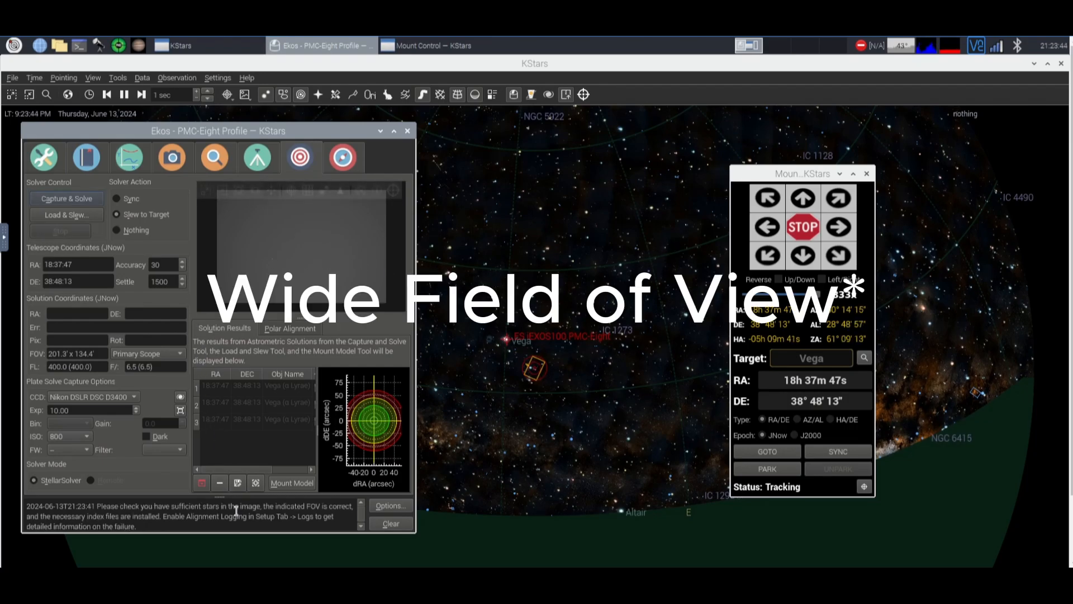
- Set the primary scope to 15 mm aperture and 70 mm focal length in the mount settings
drag(96, 507, 232, 510)
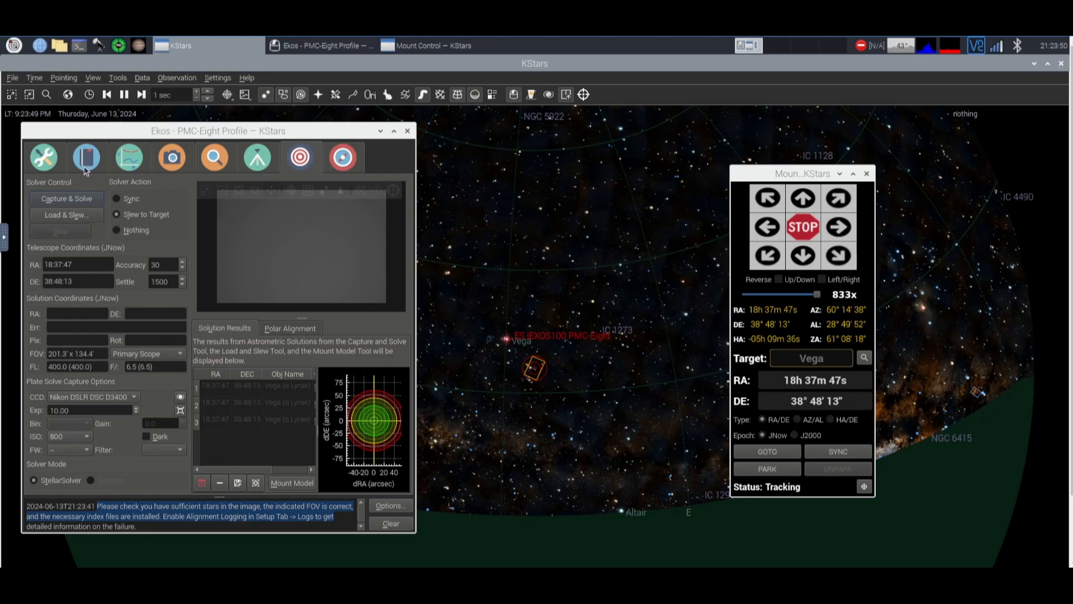
click(43, 156)
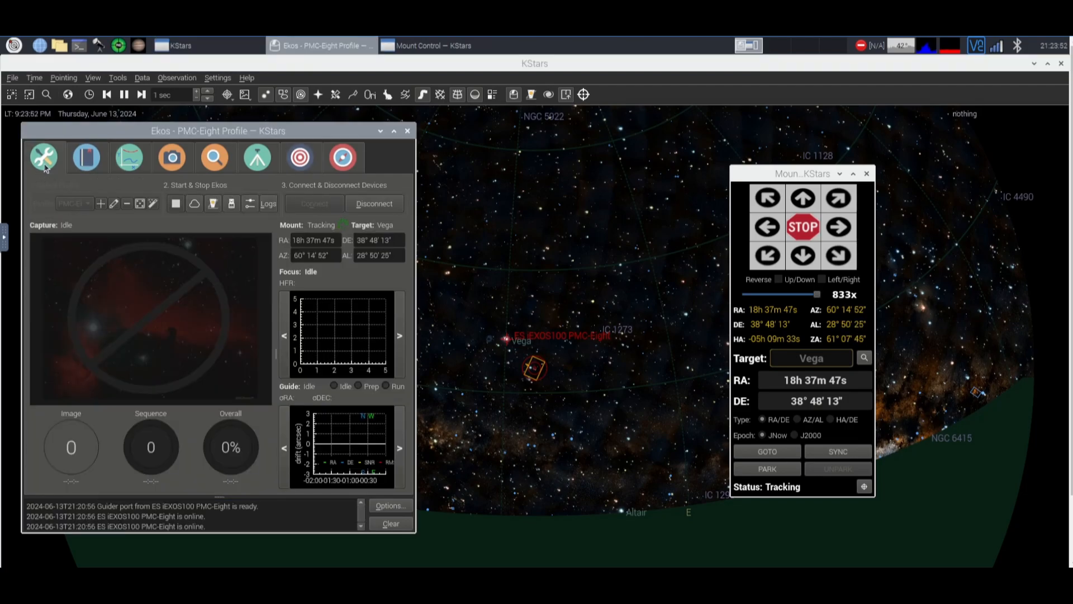
click(171, 157)
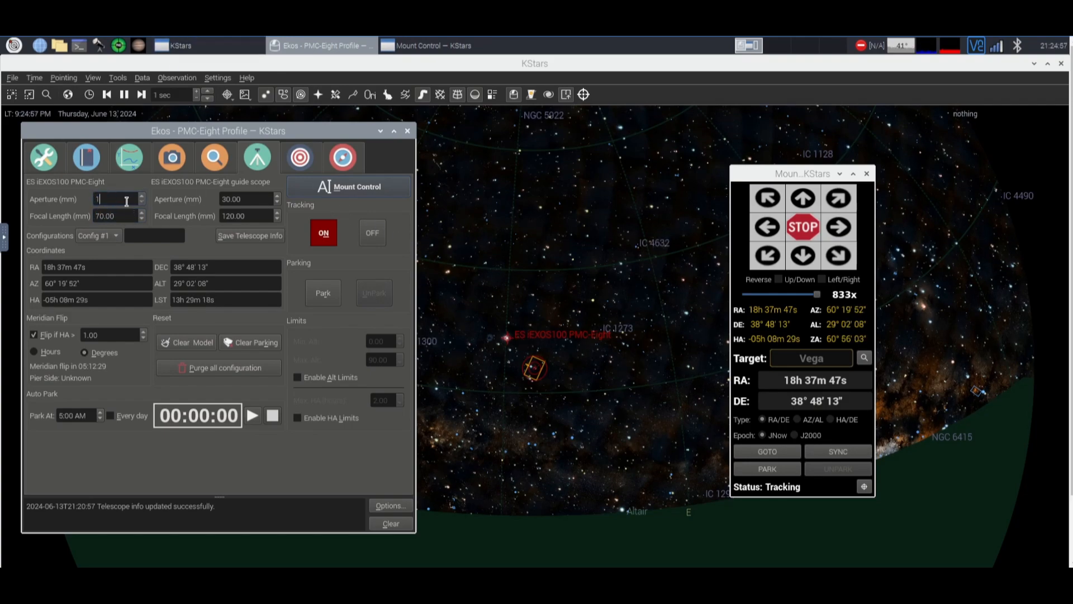
text(5.00)
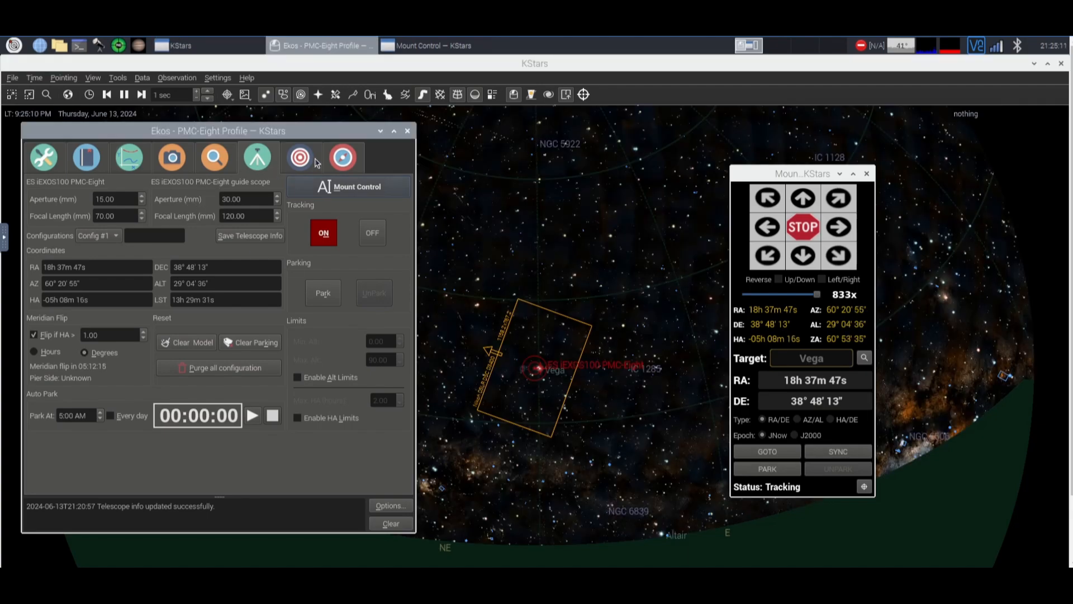
- Re-solve Vega at ISO 6400 and set the solver action to Sync
click(300, 156)
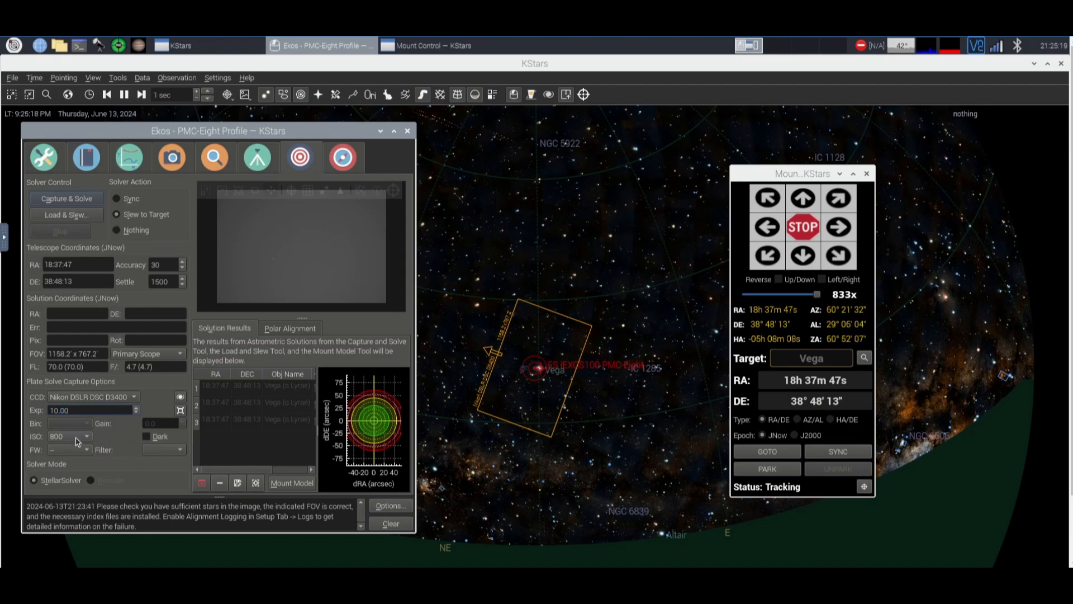
click(87, 436)
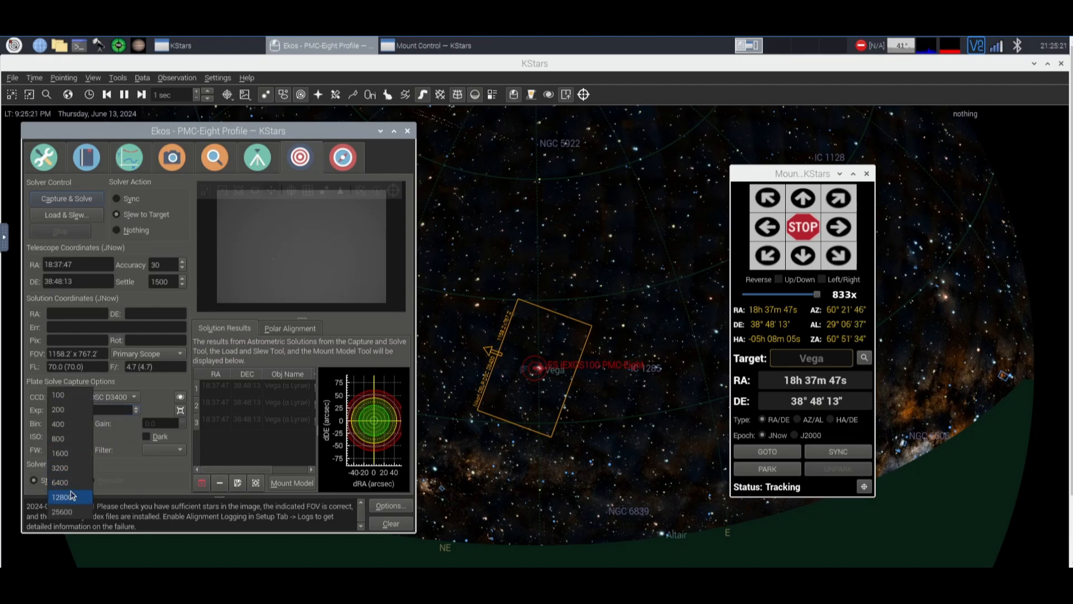
click(60, 480)
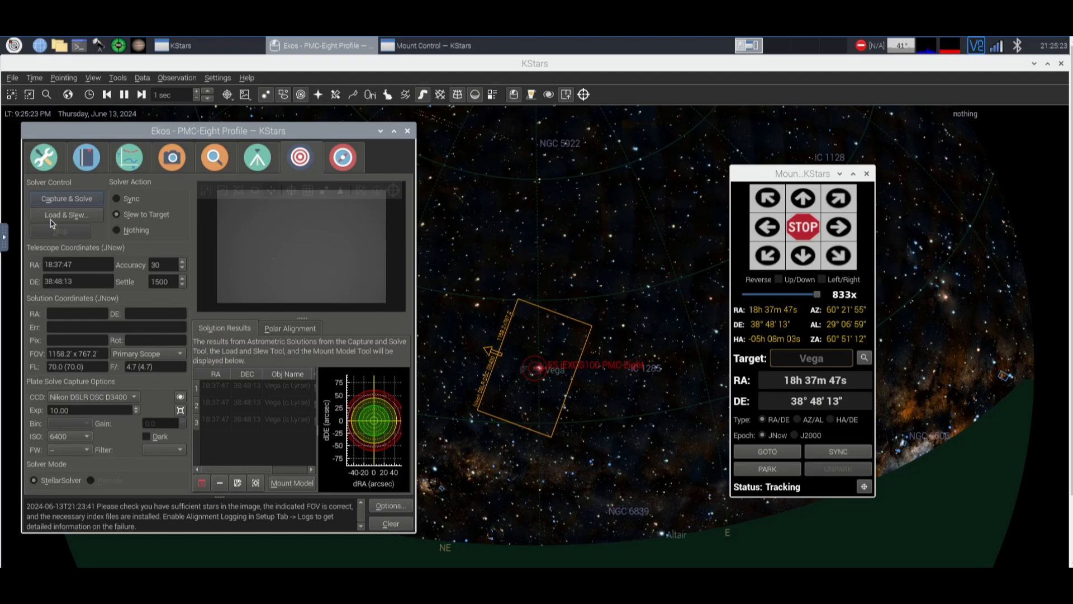
click(66, 198)
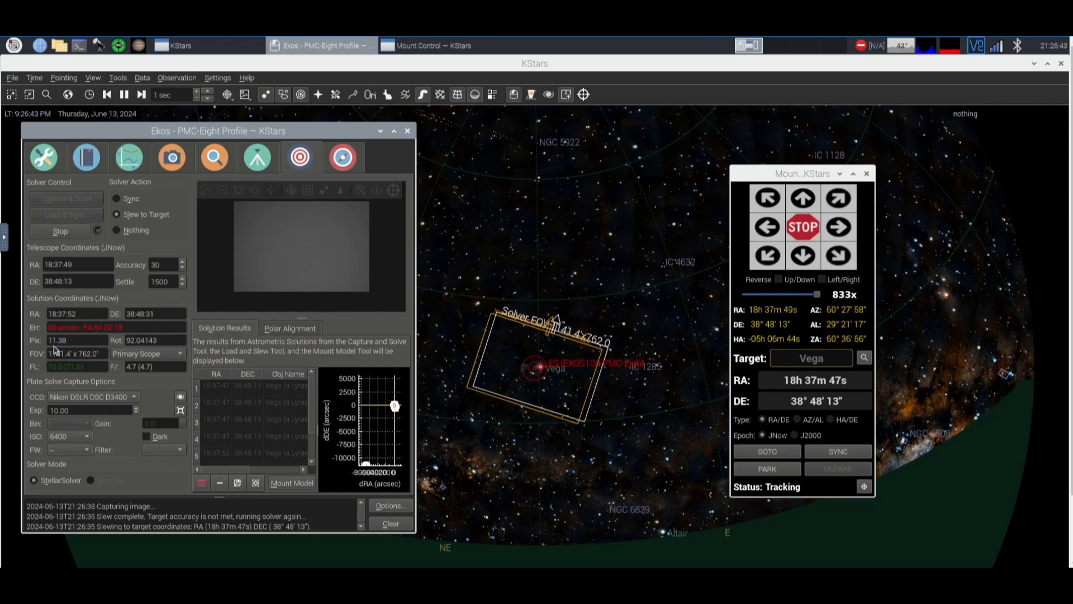
mouse_move(75, 353)
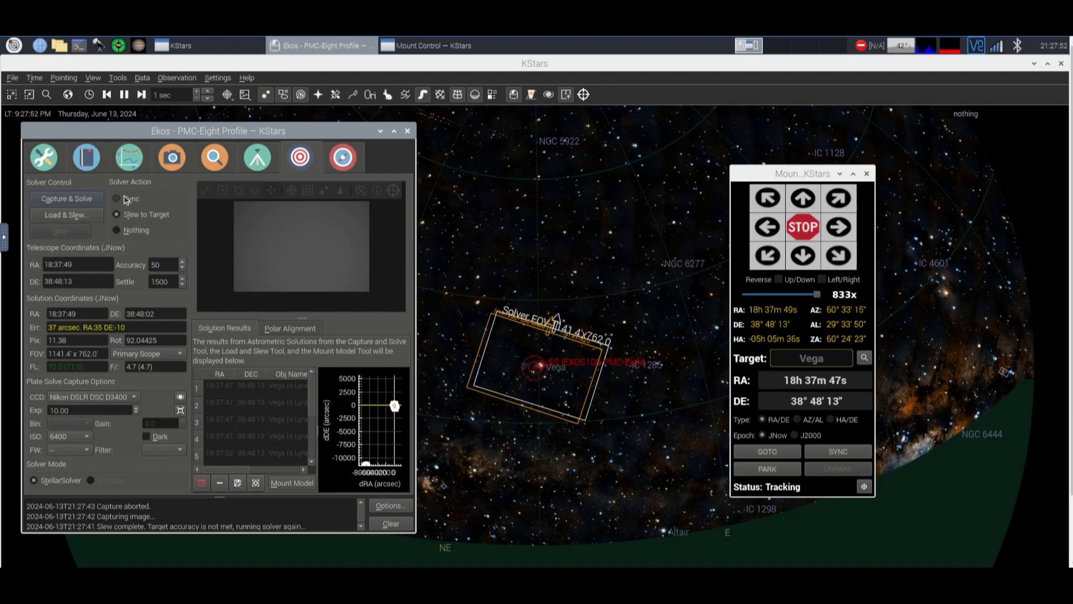
click(115, 199)
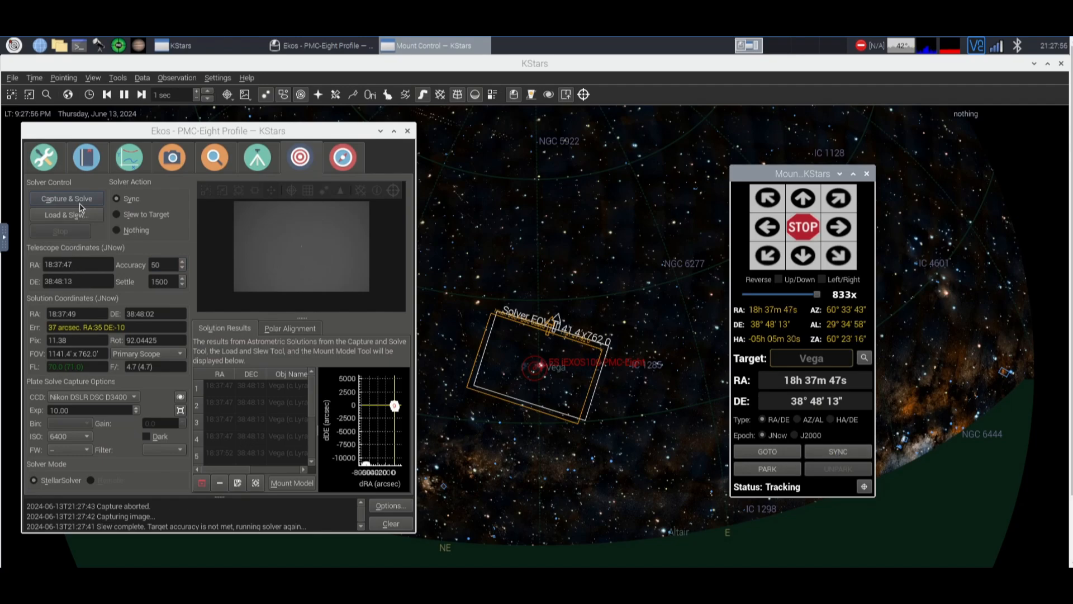
- Capture and solve again so the mount syncs to Vega's solved coordinates
click(66, 198)
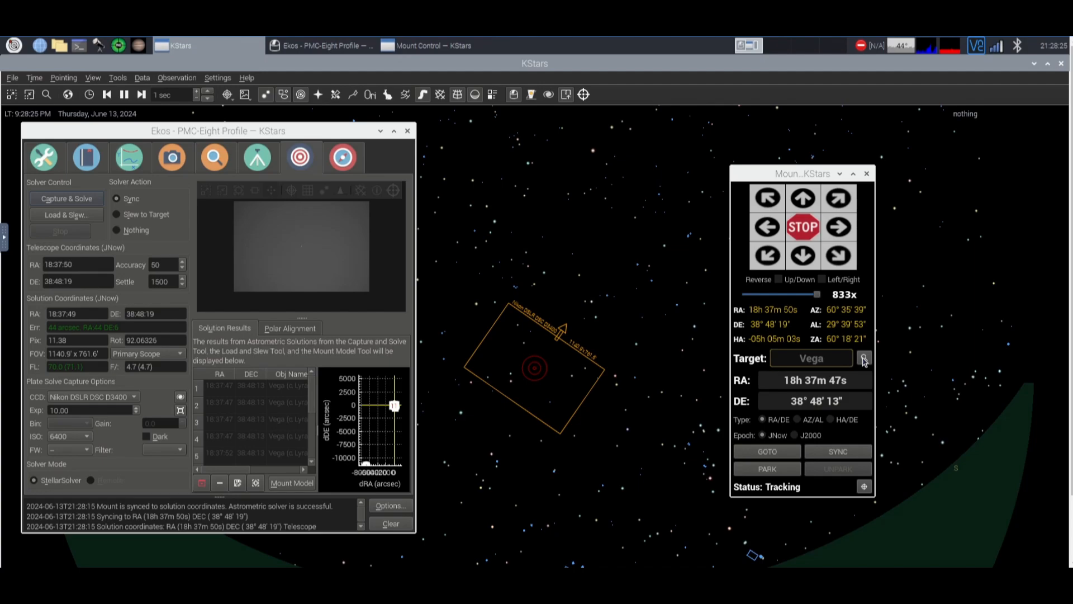
- Search 'arct', pick Arcturus as the mount target and slew the telescope to it
click(864, 357)
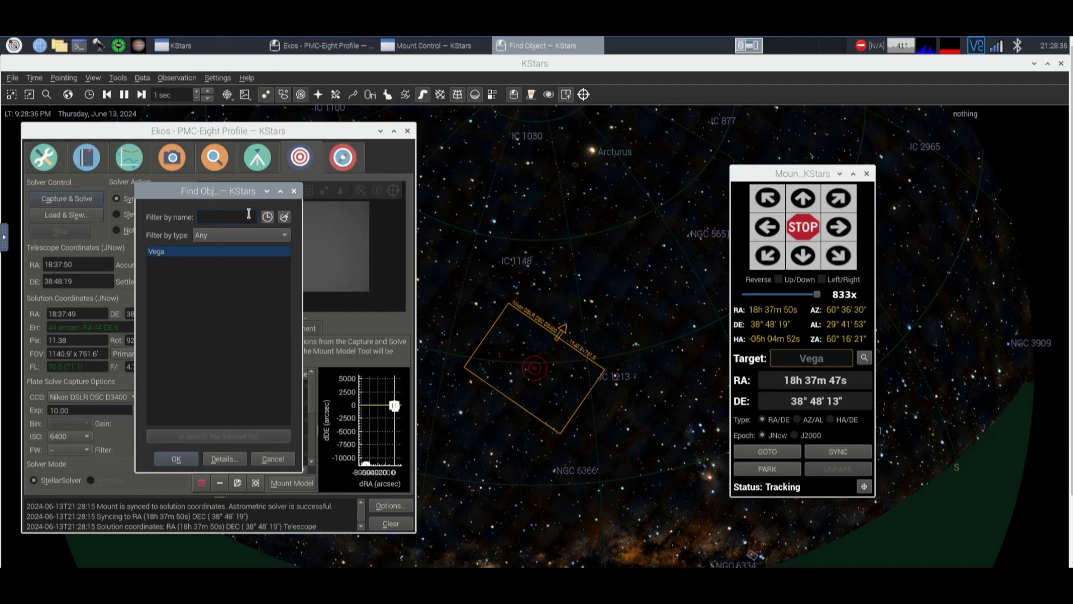
text(arct)
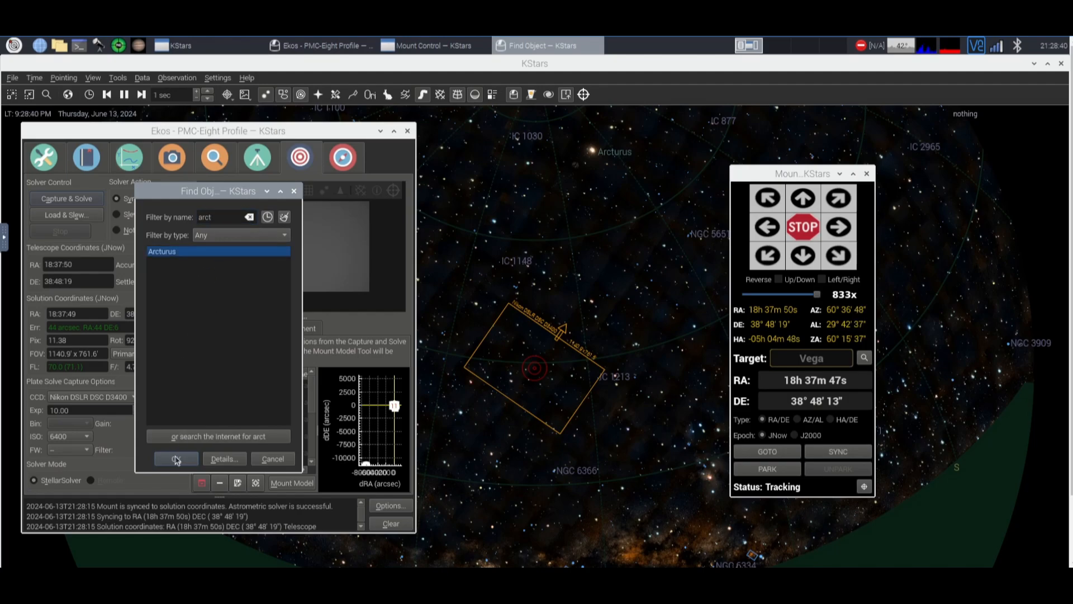
click(175, 458)
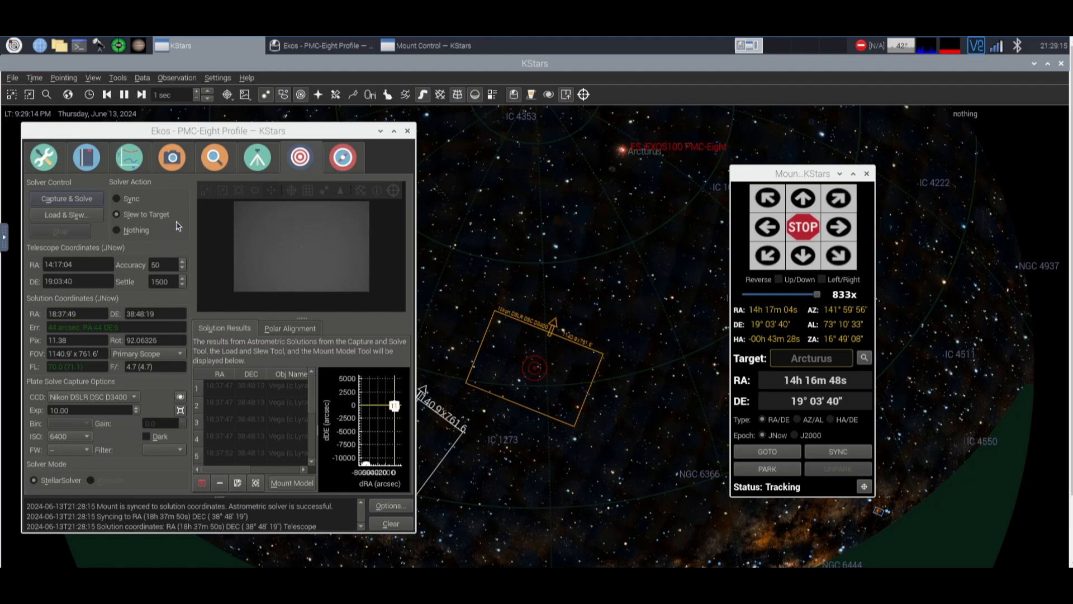
- Capture and plate-solve at Arcturus, landing within about 32 arcsec of target
click(65, 197)
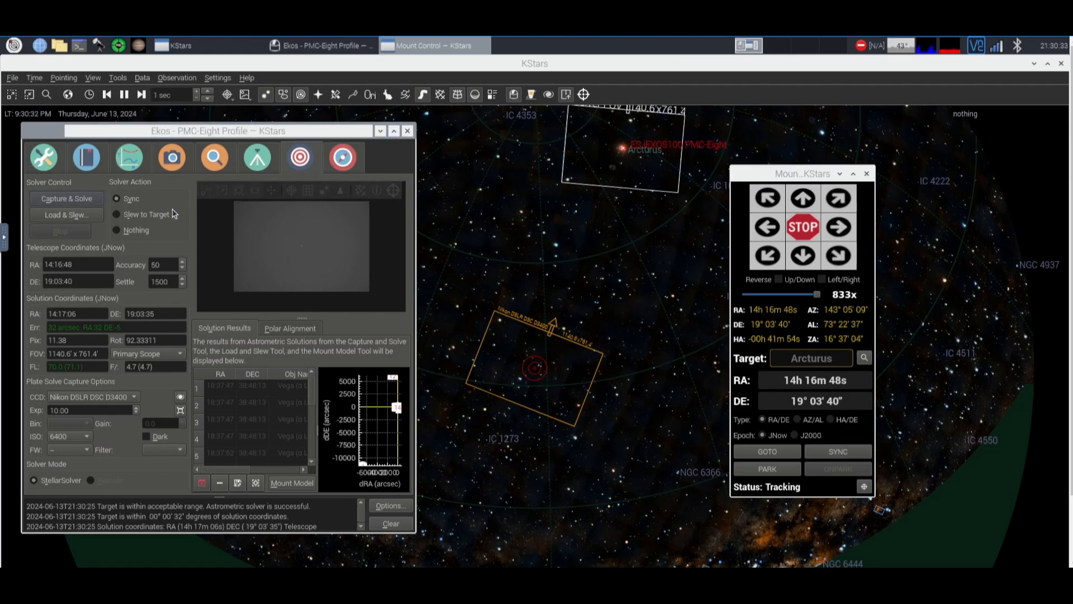
mouse_move(437, 308)
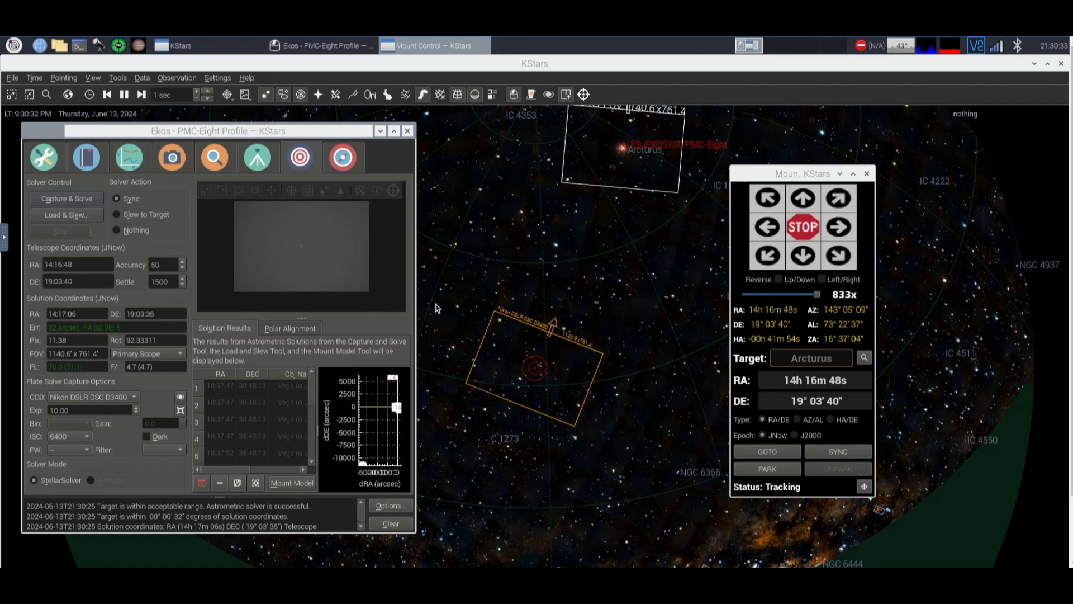
- Solve again and sync the mount to RA 14h 17m 06s, Dec 19° 03' 42" near Arcturus
click(66, 199)
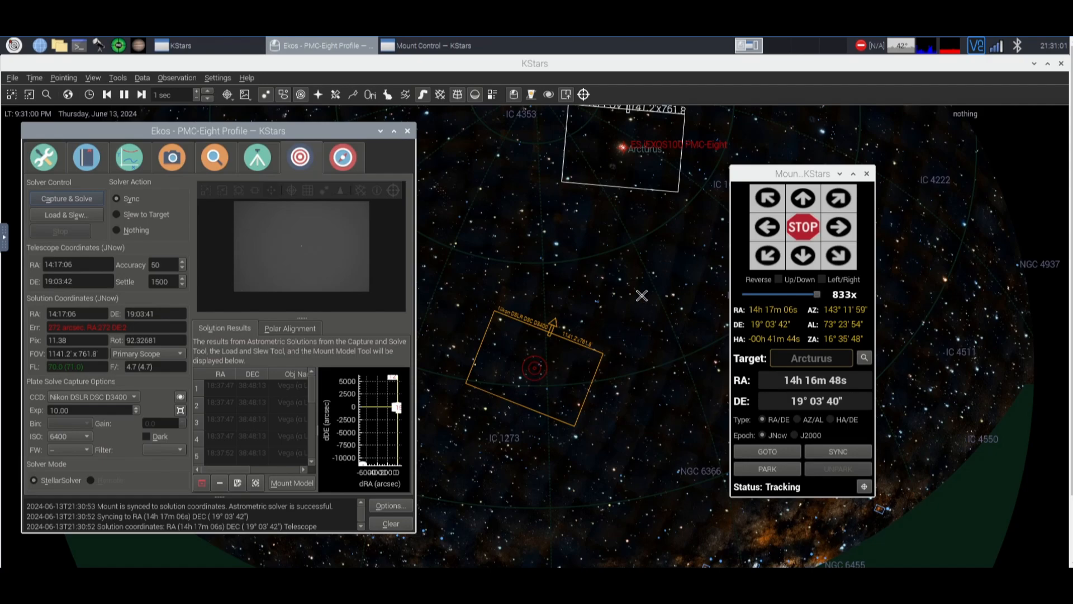
mouse_move(570, 391)
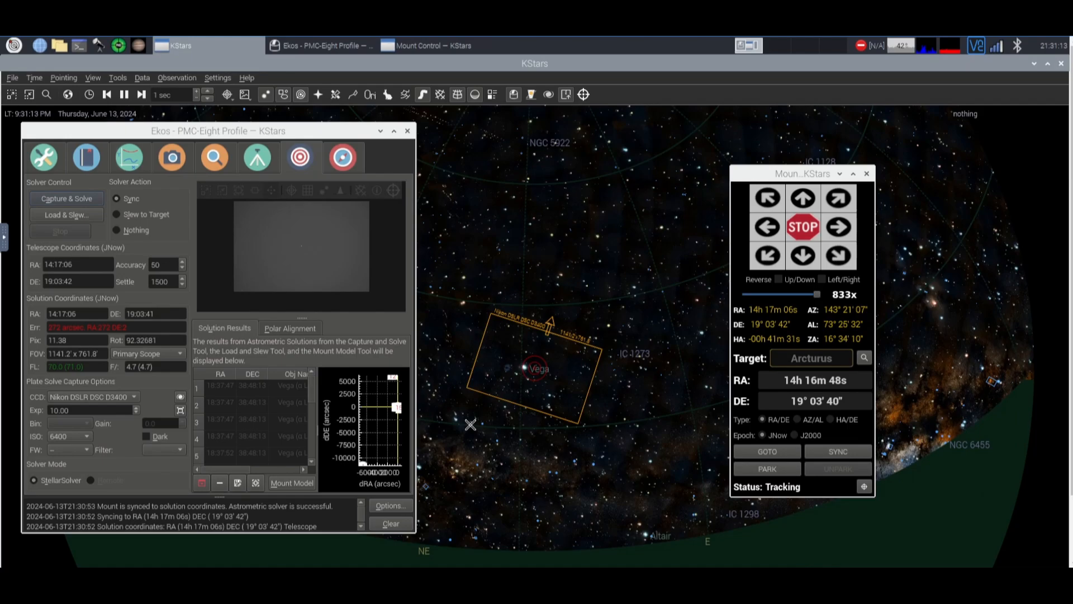
mouse_move(544, 408)
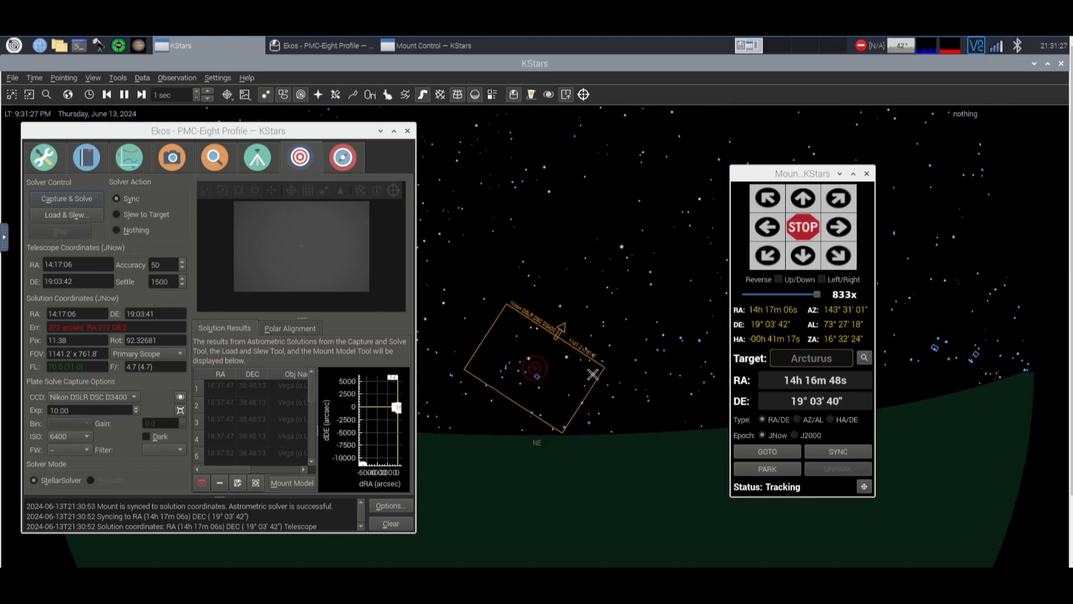
mouse_move(571, 348)
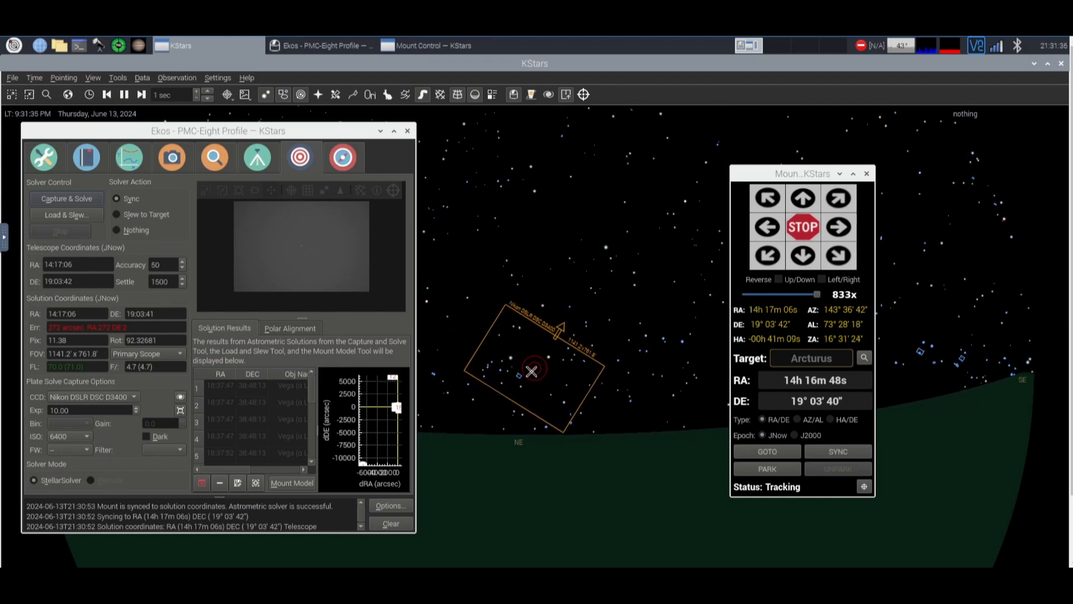
mouse_move(610, 452)
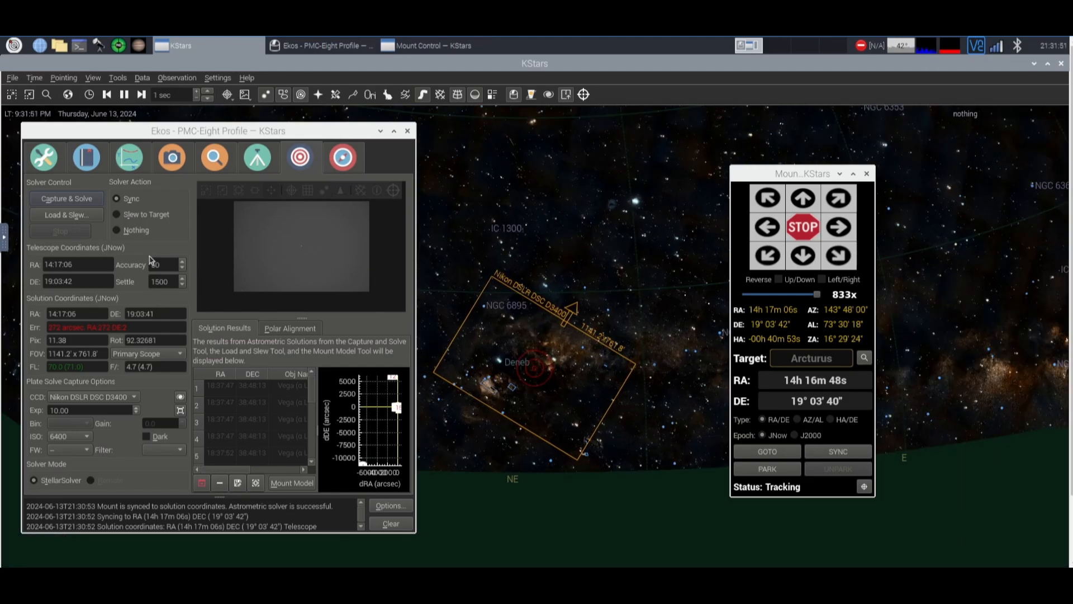
mouse_move(162, 220)
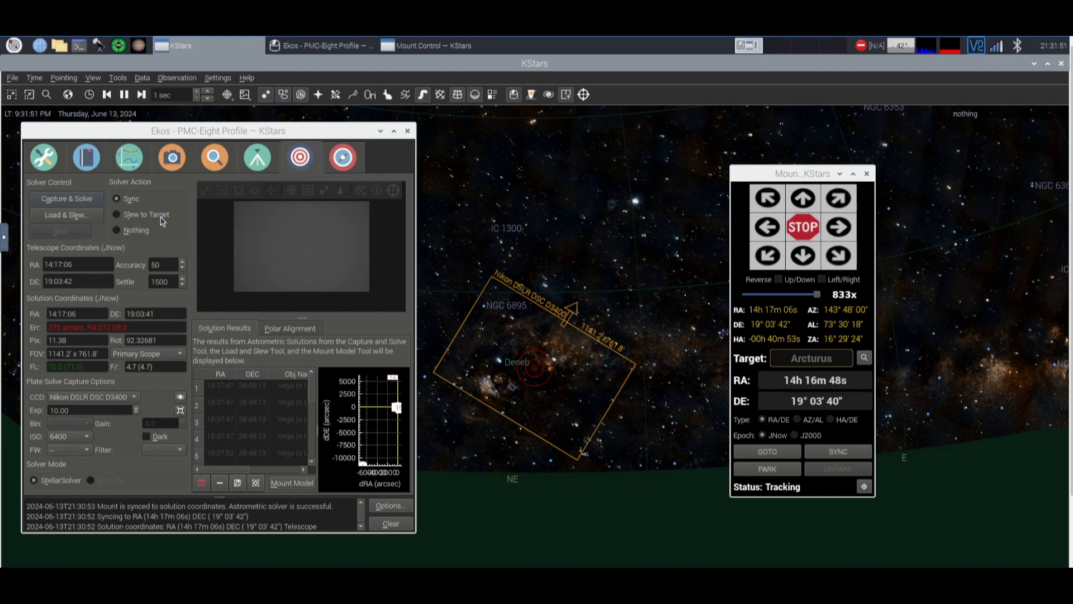